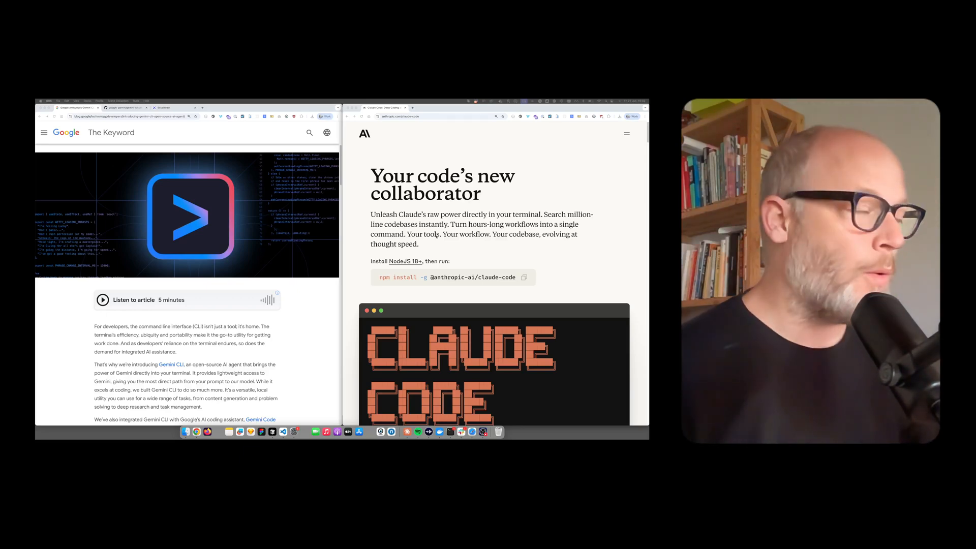
Read further down the Gemini CLI article before switching to Terminal
{"action": "scroll", "scroll_direction": "up", "scroll_amount": 3}
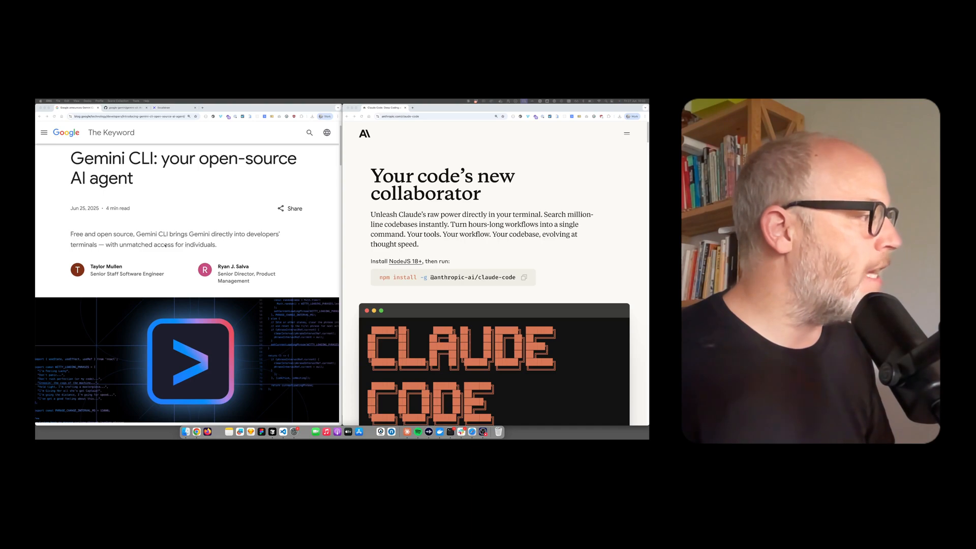
{"action": "scroll", "scroll_direction": "down", "scroll_amount": 3}
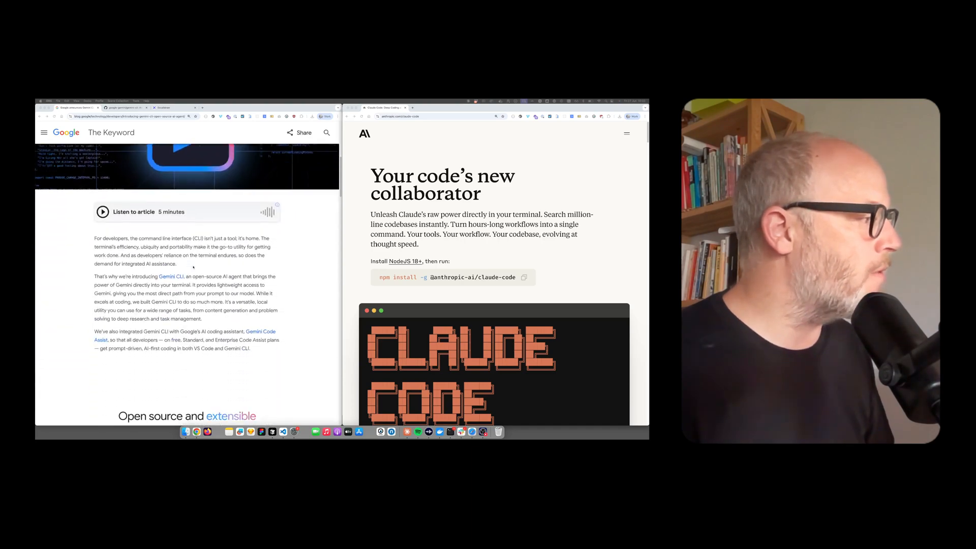
{"action": "scroll", "scroll_direction": "down", "scroll_amount": 3}
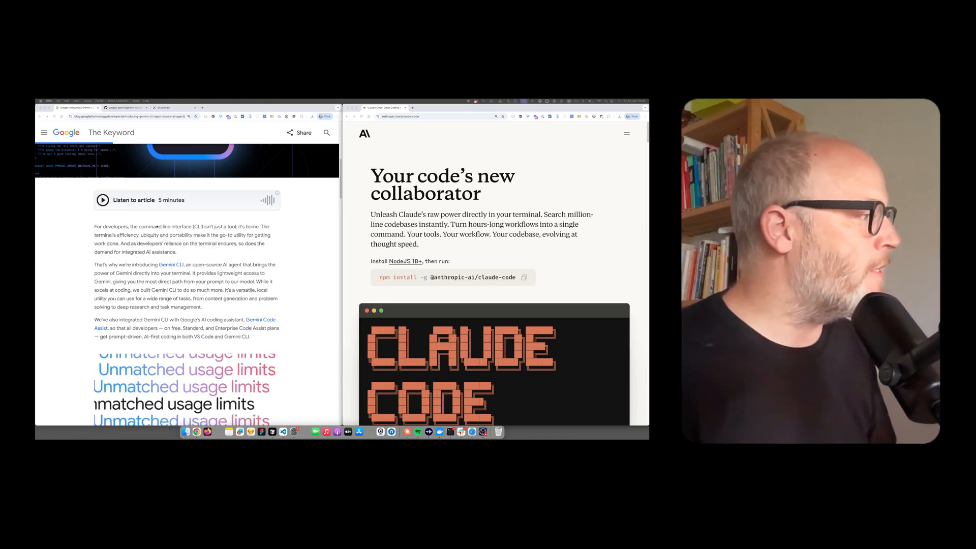
{"action": "scroll", "scroll_direction": "down", "scroll_amount": 3}
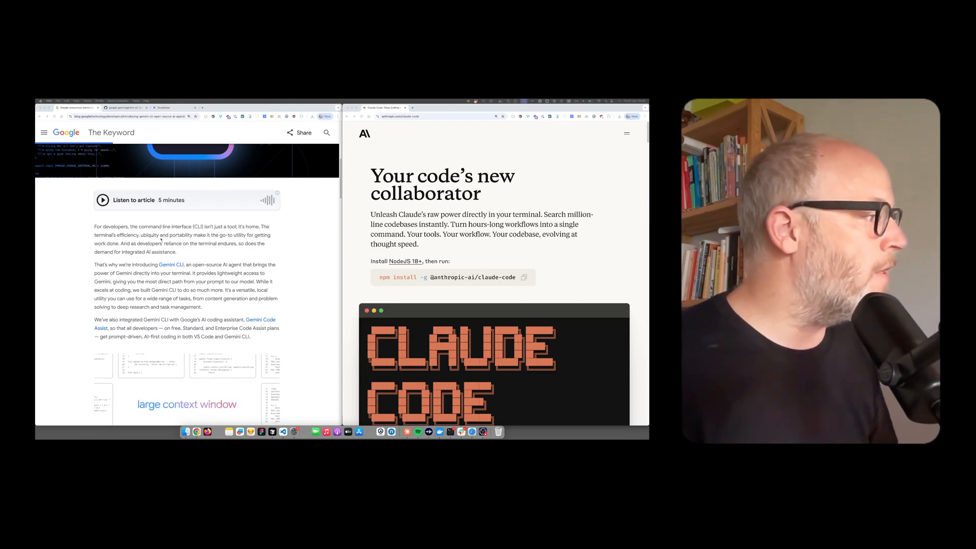
{"action": "scroll", "scroll_direction": "down", "scroll_amount": 3}
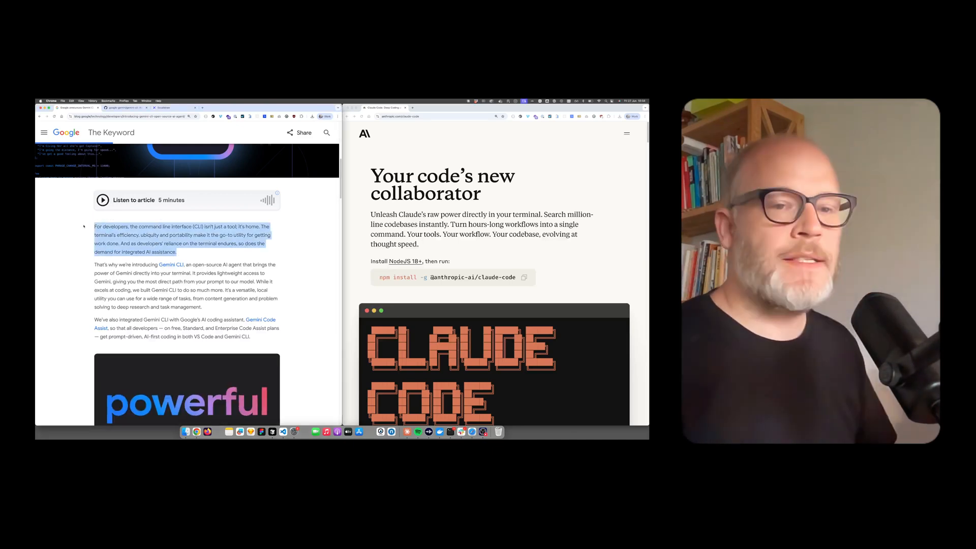
{"action": "scroll", "scroll_direction": "down", "scroll_amount": 3}
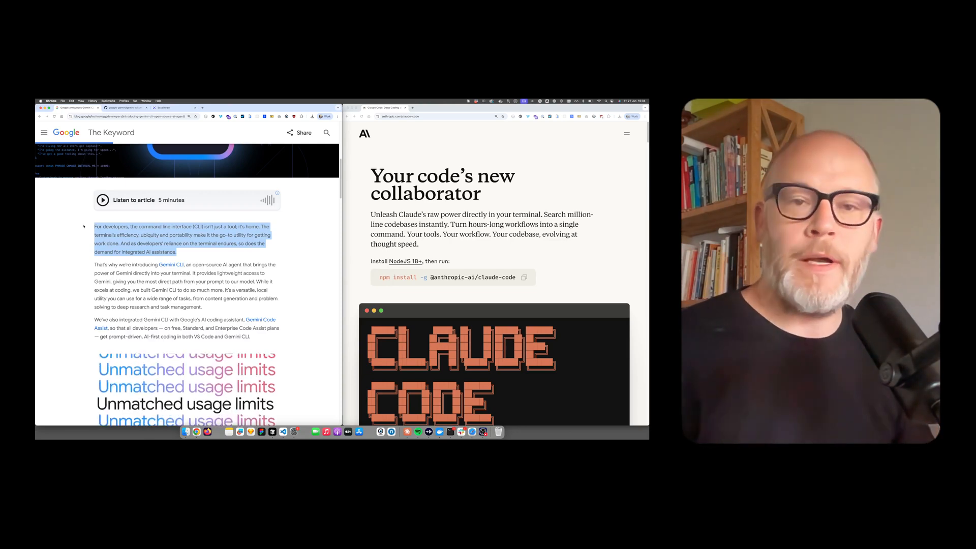
{"action": "scroll", "scroll_direction": "down", "scroll_amount": 3}
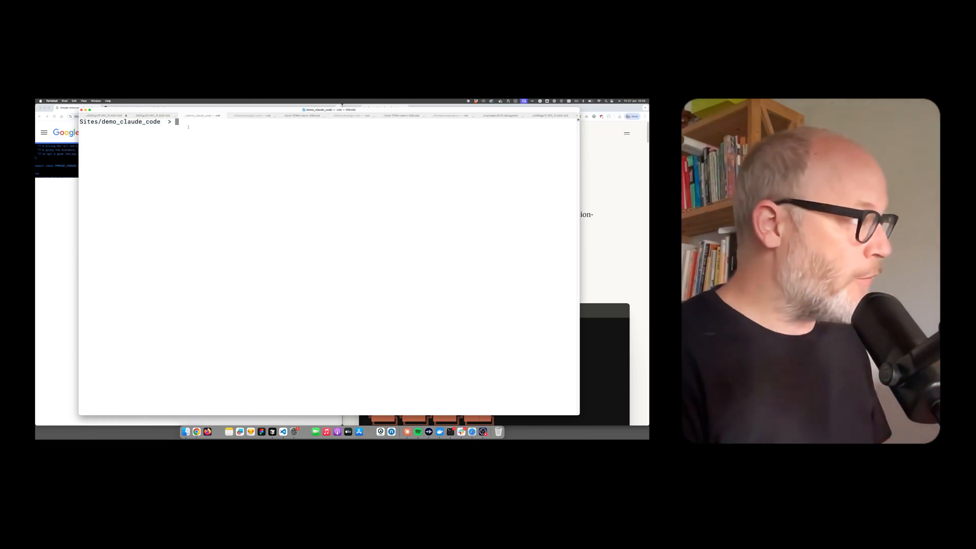
Run the claude command at the prompt to start a Claude Code session in demo_claude_code
{"action": "type", "text": "cla"}
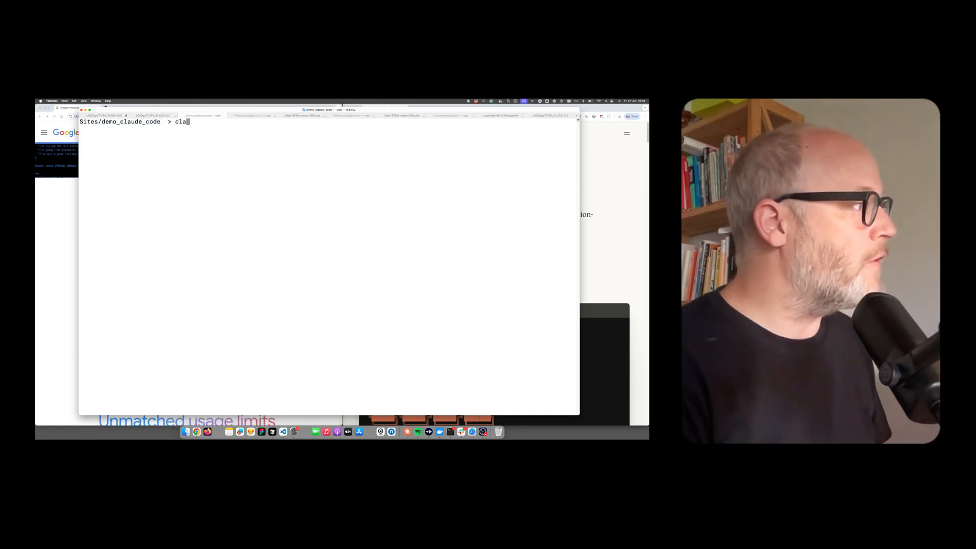
{"action": "type", "text": "ude"}
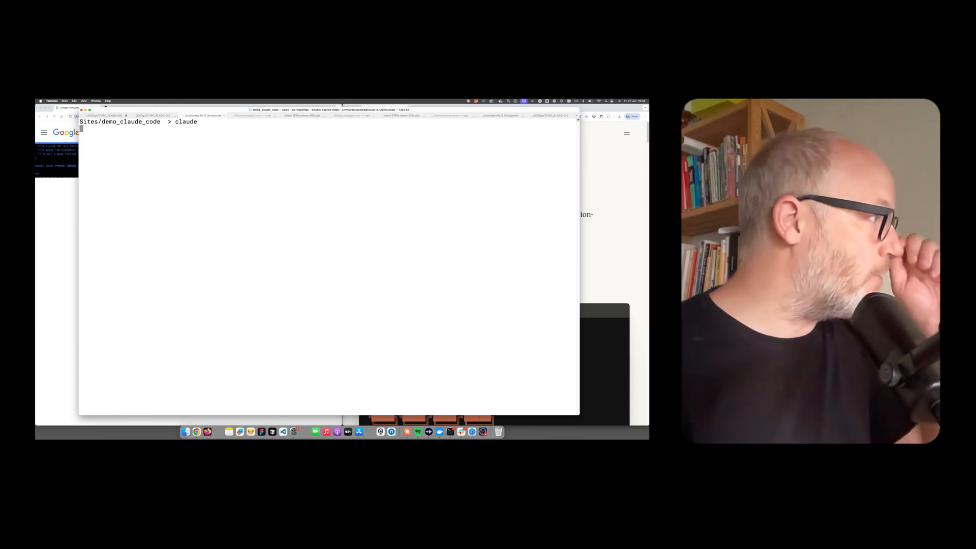
{"action": "key", "text": "Return"}
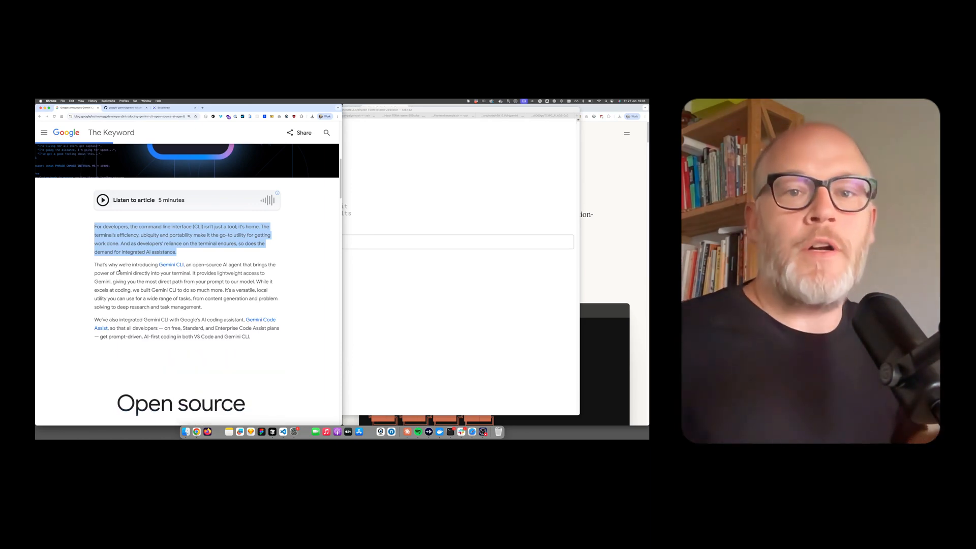
Scroll the Gemini CLI article down to 'Unmatched usage limits for individual developers'
{"action": "scroll", "scroll_direction": "down", "scroll_amount": 3}
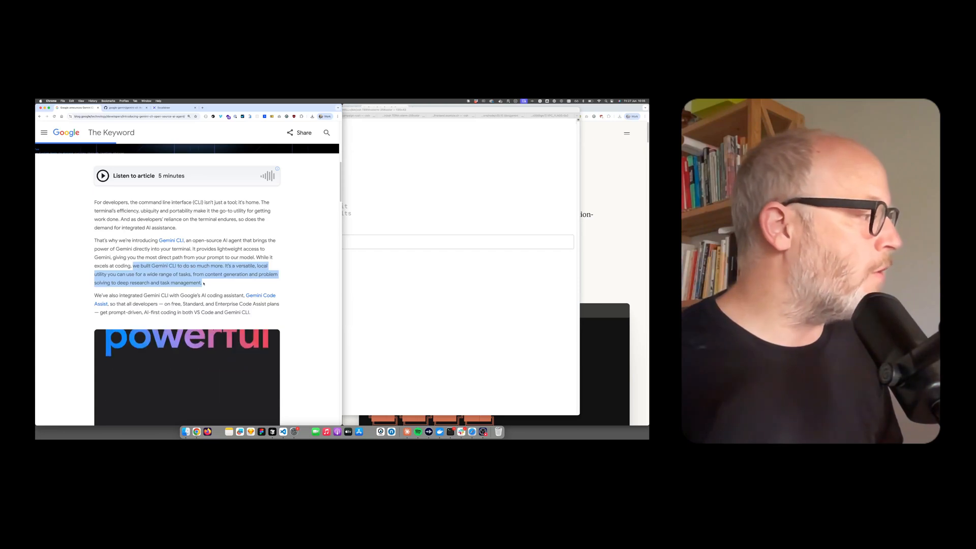
{"action": "scroll", "scroll_direction": "down", "scroll_amount": 3}
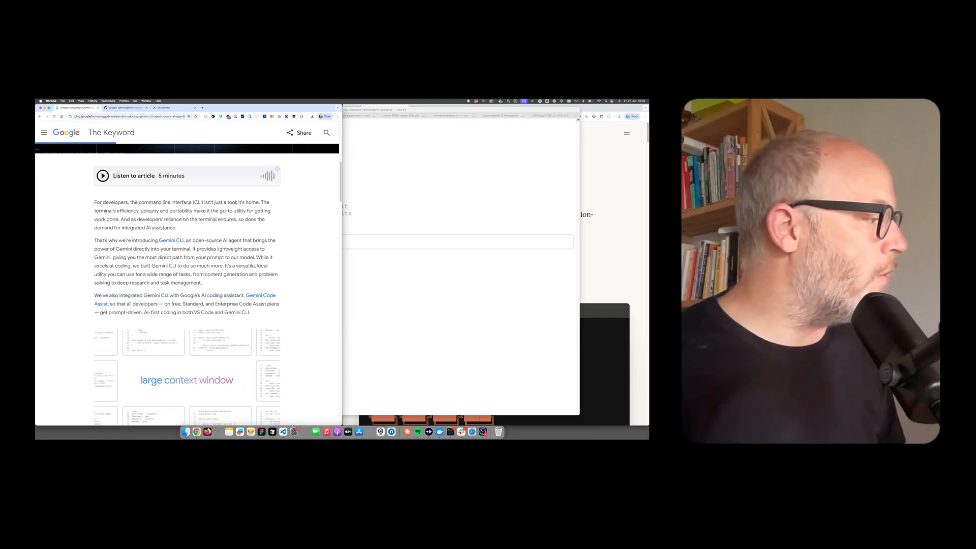
{"action": "scroll", "scroll_direction": "down", "scroll_amount": 3}
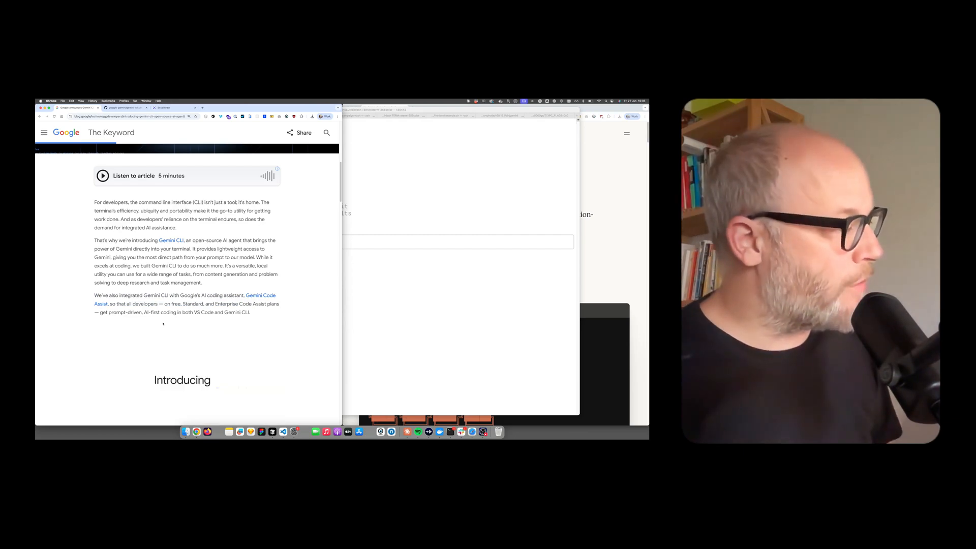
{"action": "scroll", "scroll_direction": "down", "scroll_amount": 3}
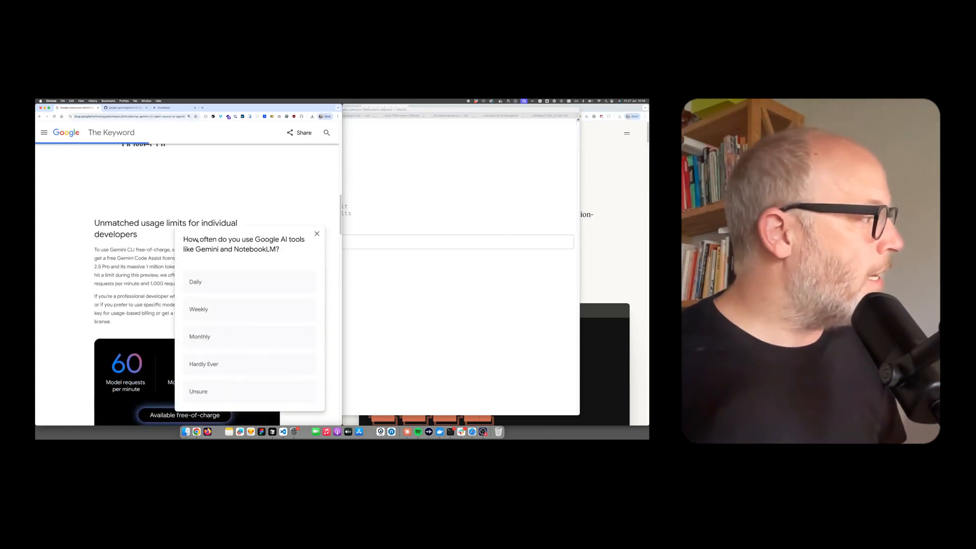
Dismiss the Google AI tools survey and scroll back up to the free-usage allowance paragraph
{"action": "left_click", "coordinate": [317, 234]}
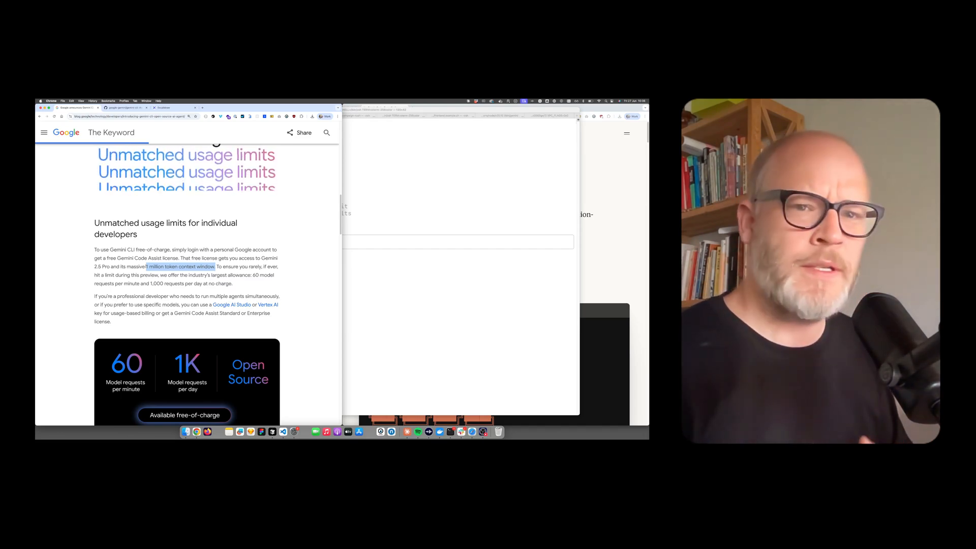
{"action": "scroll", "scroll_direction": "up", "scroll_amount": 3}
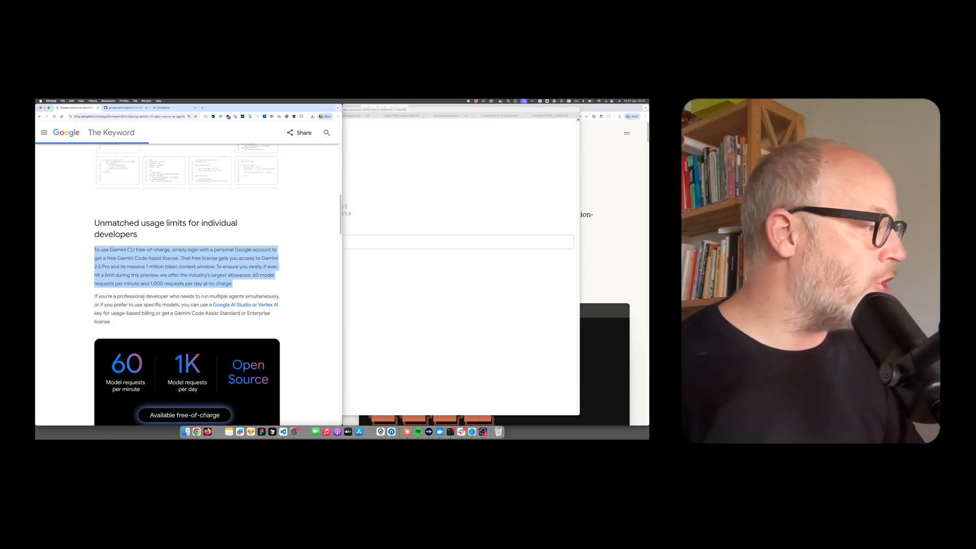
{"action": "scroll", "scroll_direction": "up", "scroll_amount": 3}
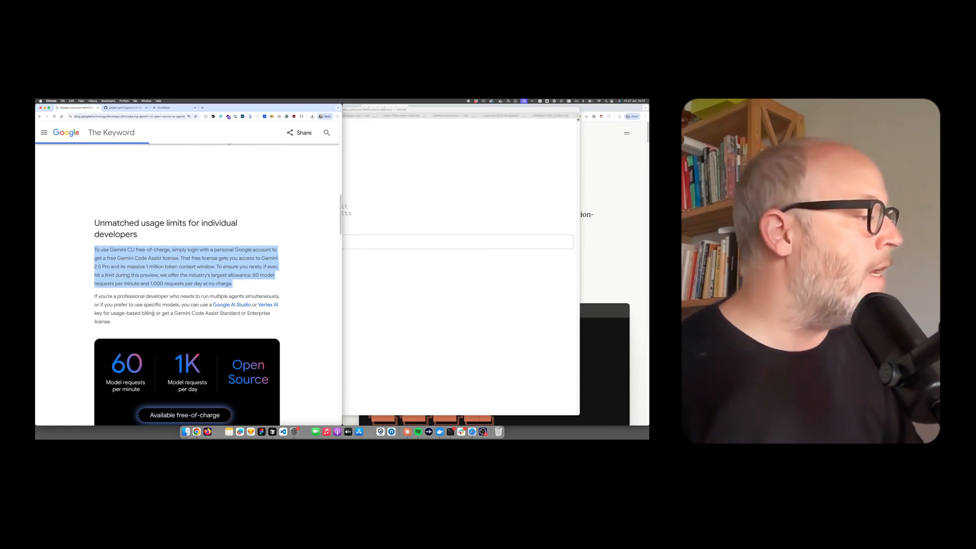
Scroll the Claude Code page past the intro video to the 'What could you do with Claude Code?' examples
{"action": "scroll", "scroll_direction": "down", "scroll_amount": 3}
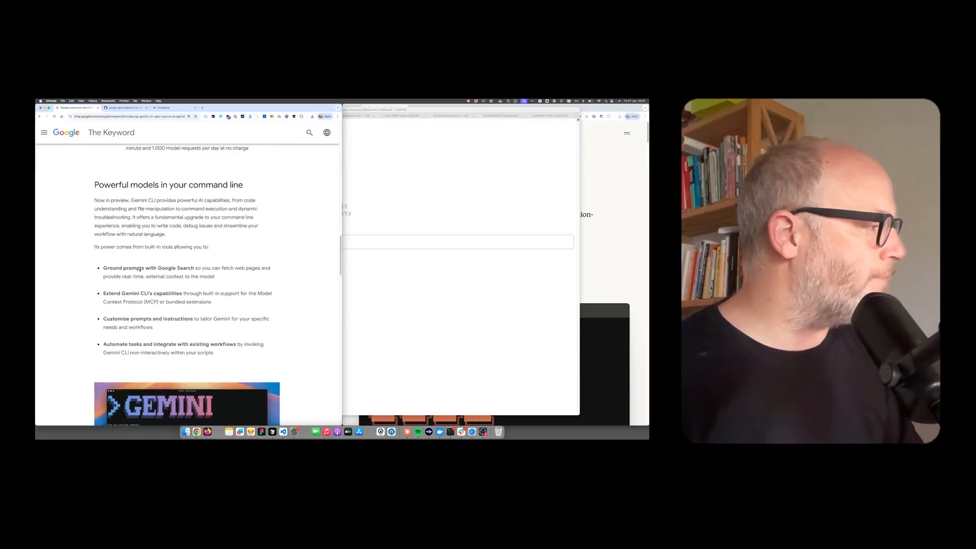
{"action": "scroll", "scroll_direction": "down", "scroll_amount": 3}
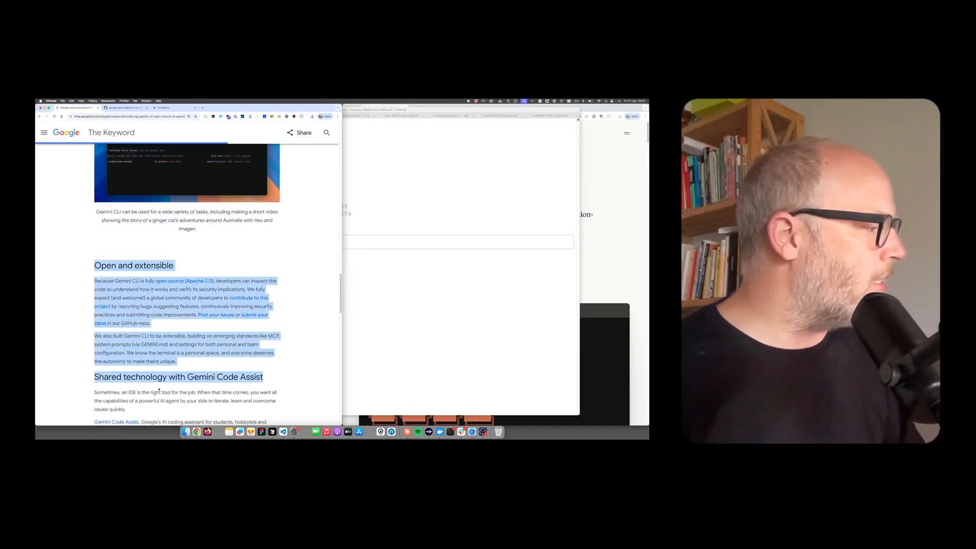
{"action": "scroll", "scroll_direction": "down", "scroll_amount": 3}
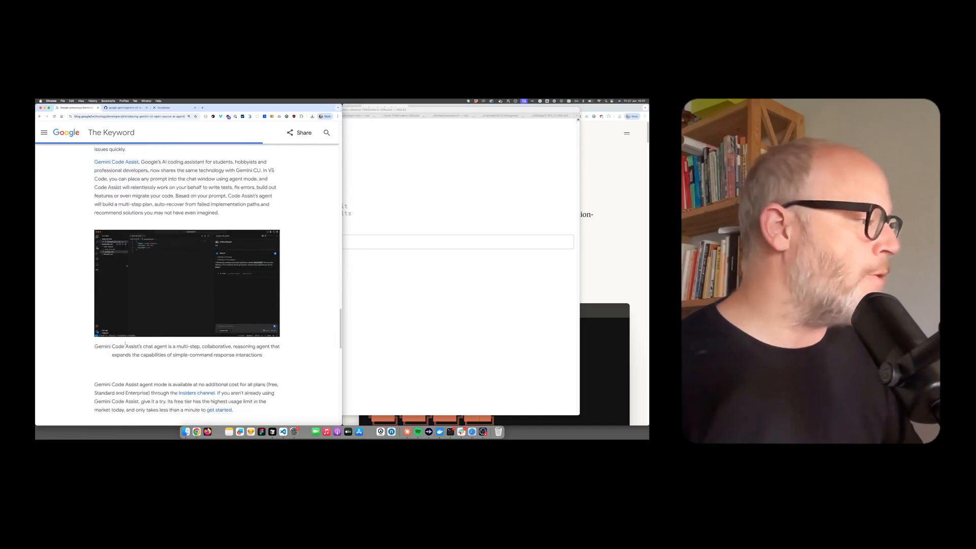
{"action": "scroll", "scroll_direction": "up", "scroll_amount": 3}
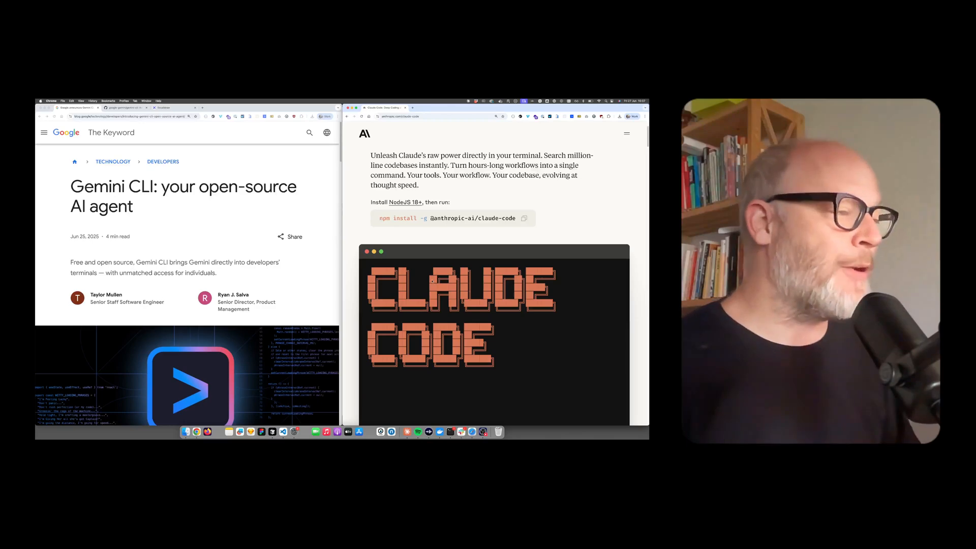
{"action": "scroll", "scroll_direction": "down", "scroll_amount": 3}
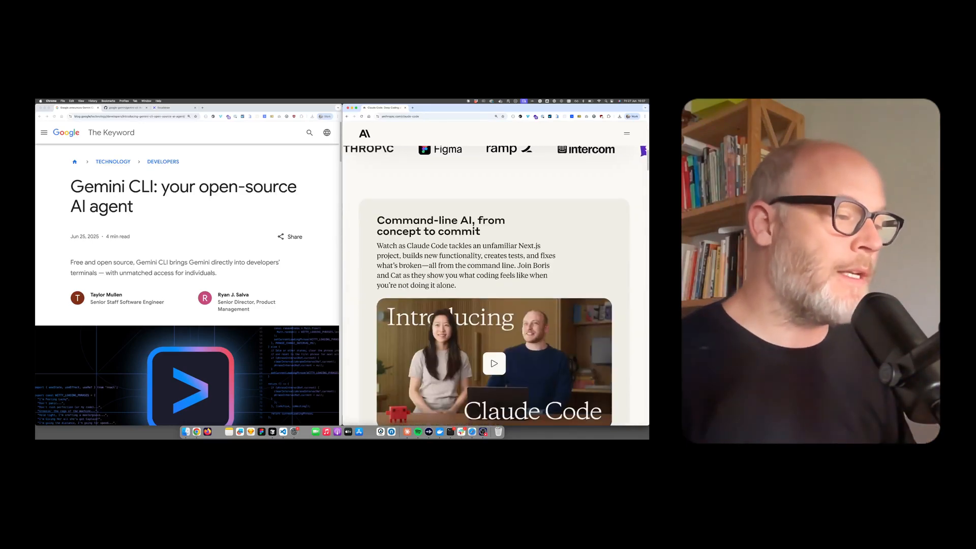
{"action": "scroll", "scroll_direction": "down", "scroll_amount": 3}
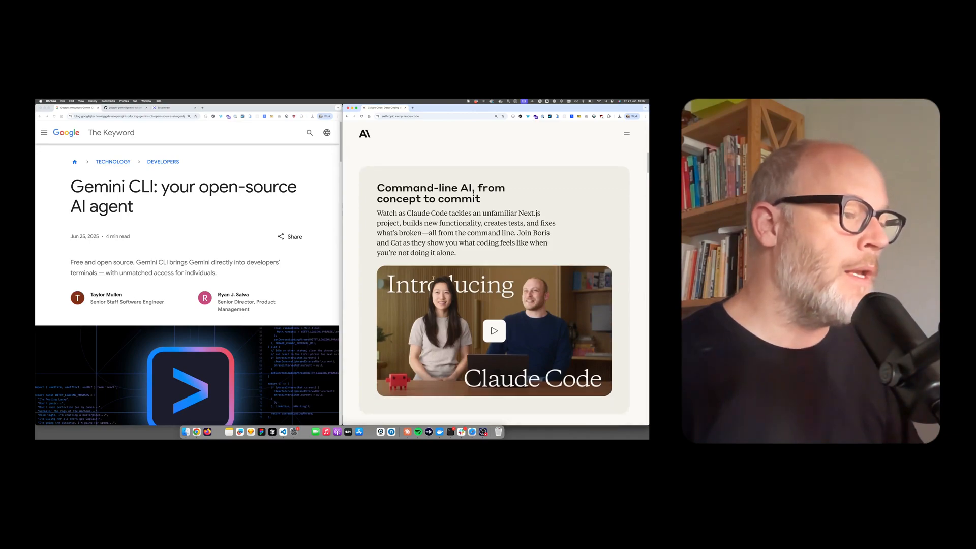
{"action": "scroll", "scroll_direction": "down", "scroll_amount": 3}
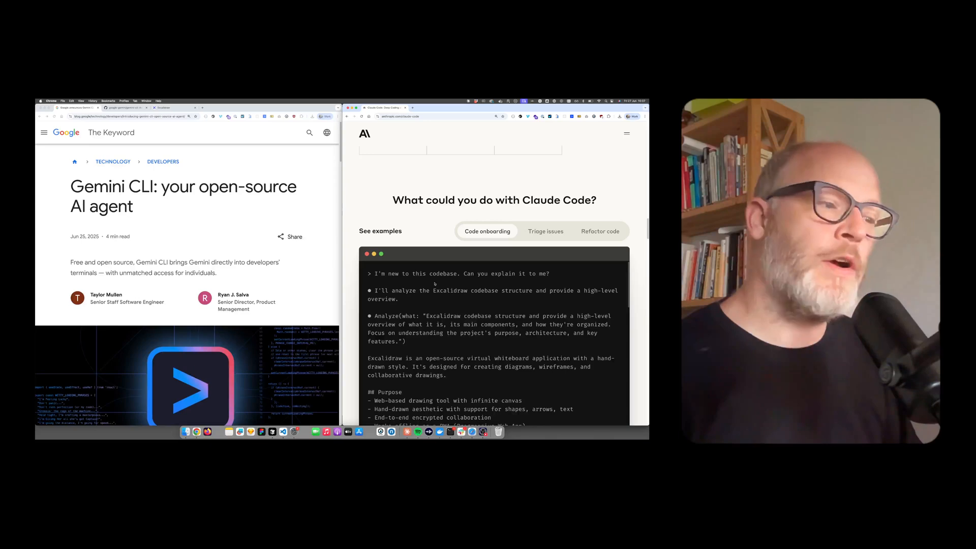
Read the onboarding example's Excalidraw package overview, then bring up the Excalidraw canvas
{"action": "scroll", "scroll_direction": "down", "scroll_amount": 3}
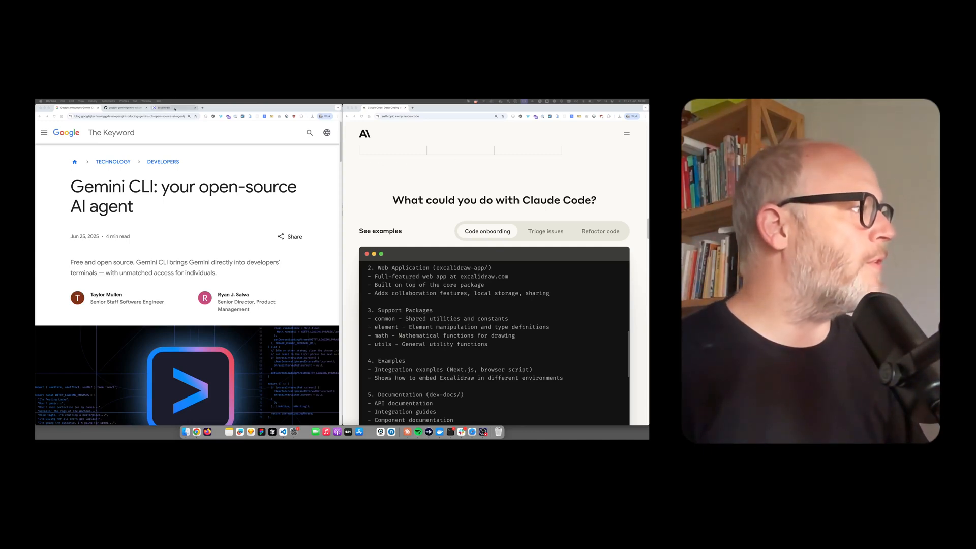
{"action": "left_click", "coordinate": [163, 108]}
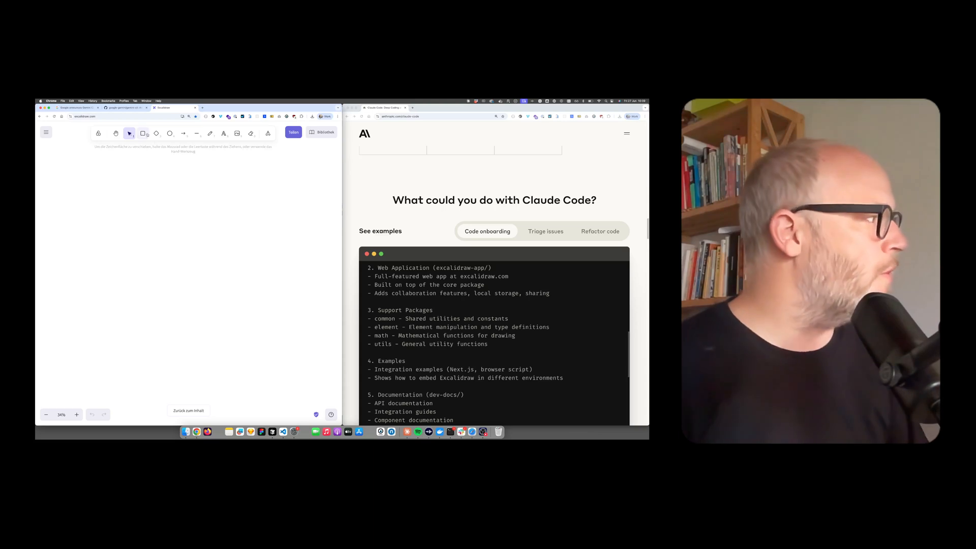
Draw a rectangle with an extra-large 'Claude Code' text label inside it
{"action": "left_click", "coordinate": [142, 133]}
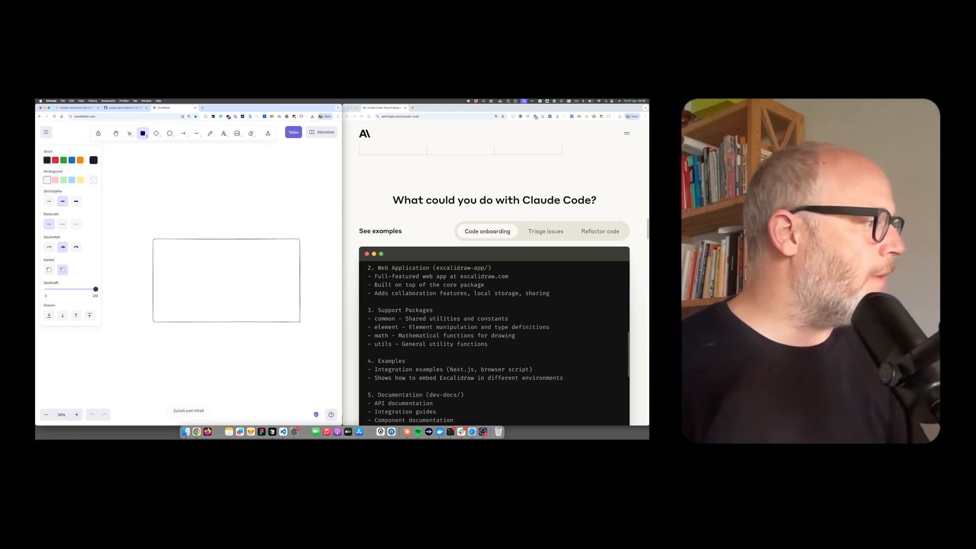
{"action": "left_click", "coordinate": [222, 133]}
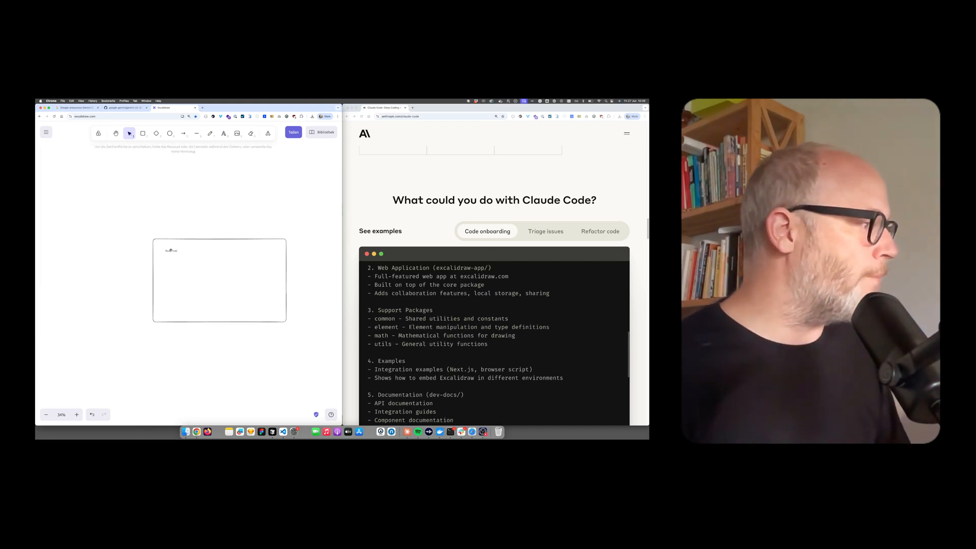
{"action": "left_click", "coordinate": [223, 133]}
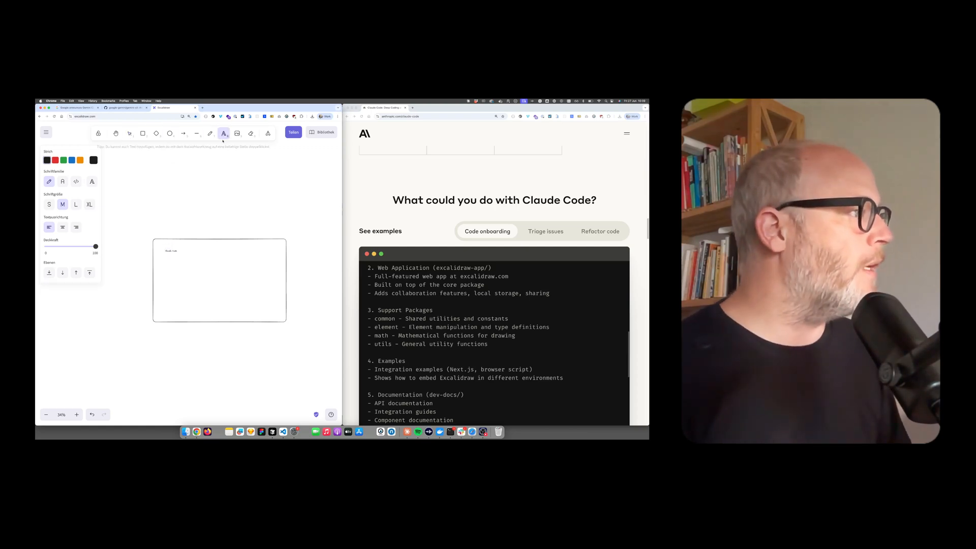
{"action": "left_click", "coordinate": [89, 204]}
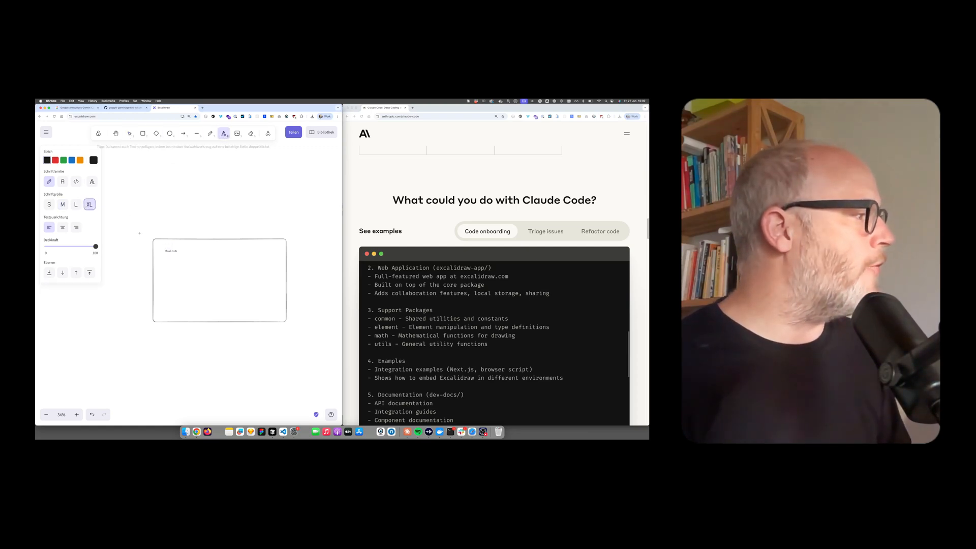
{"action": "left_click", "coordinate": [129, 132]}
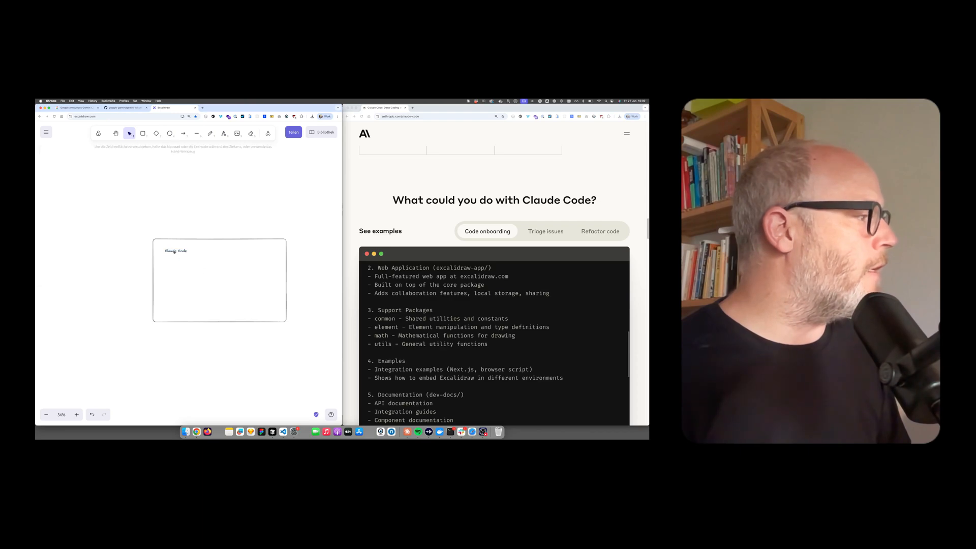
Resize the Claude Code box and add a 'Filesystem' text label beneath it
{"action": "left_click", "coordinate": [219, 263]}
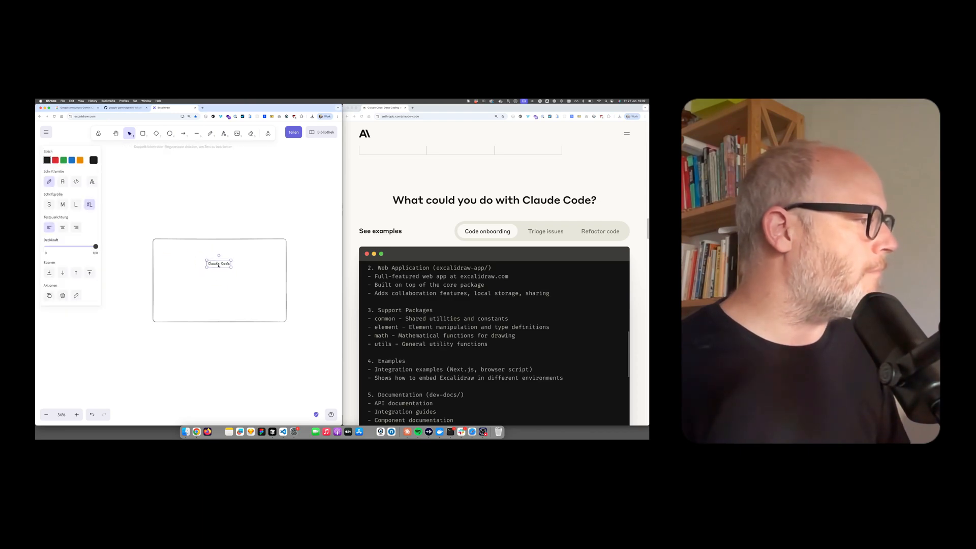
{"action": "left_click", "coordinate": [207, 284]}
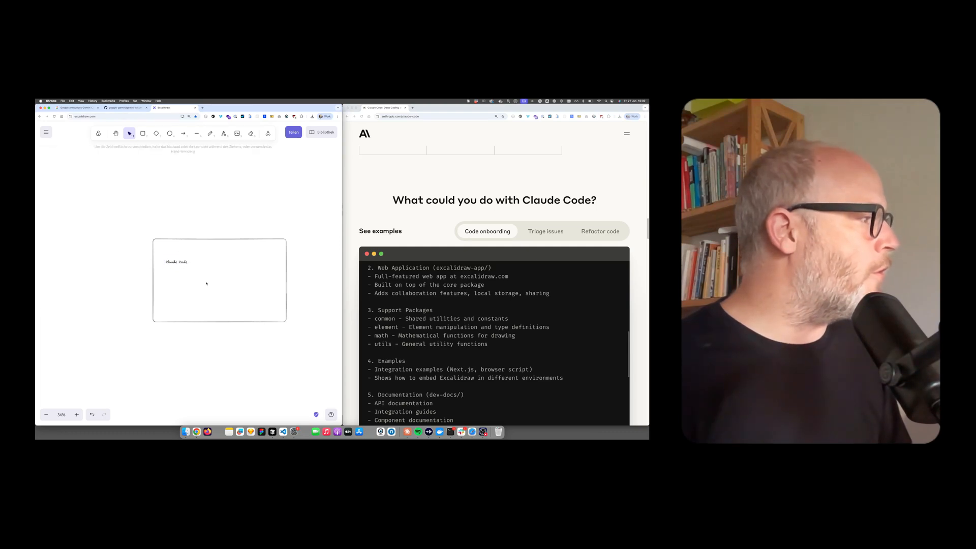
{"action": "left_click", "coordinate": [176, 261]}
{"action": "type", "text": "Filesystem"}
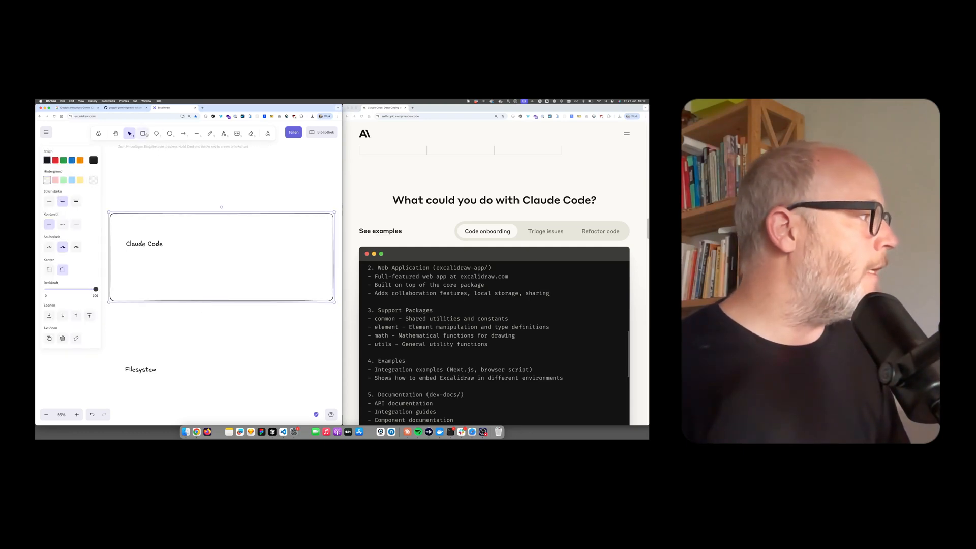
Enclose the Filesystem label in its own small box and draw an empty box to its right
{"action": "left_click", "coordinate": [140, 368]}
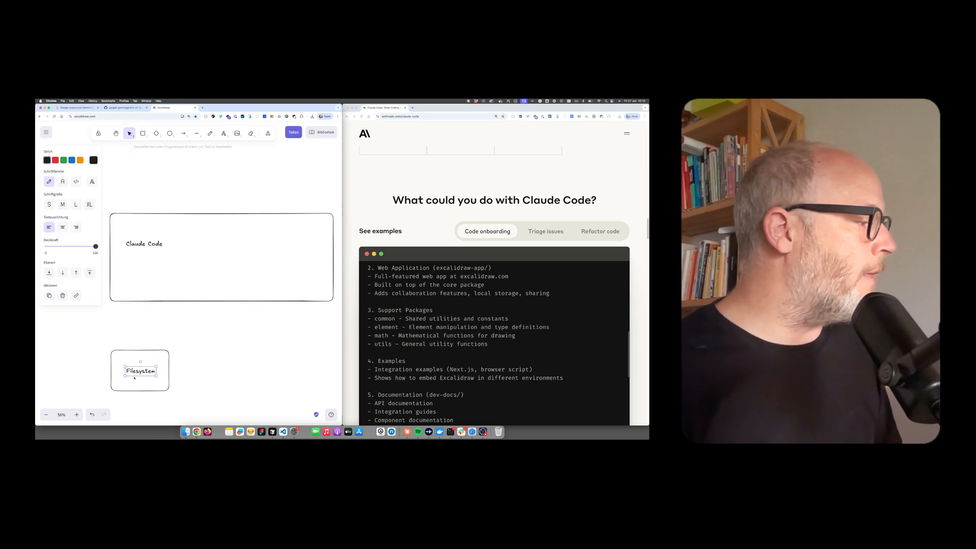
{"action": "left_click", "coordinate": [139, 370]}
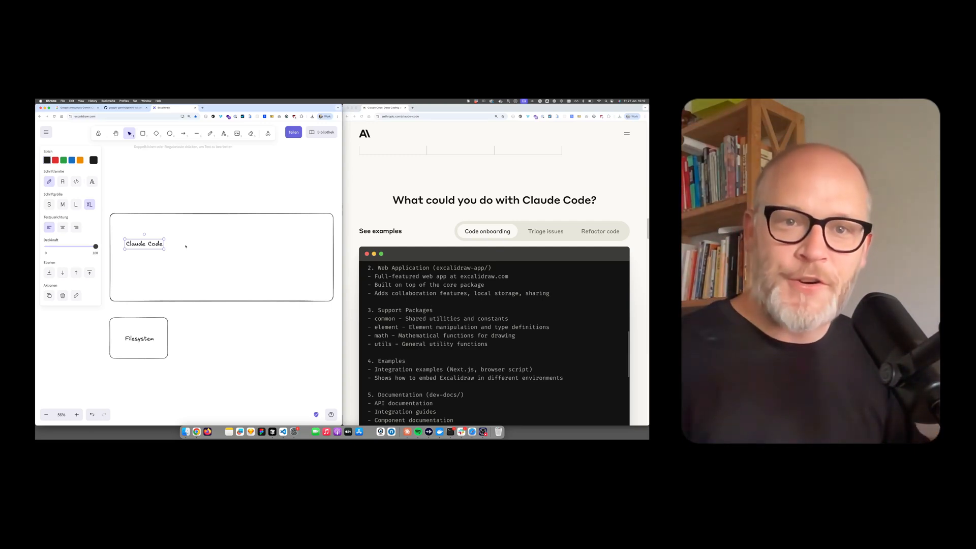
{"action": "left_click", "coordinate": [138, 337]}
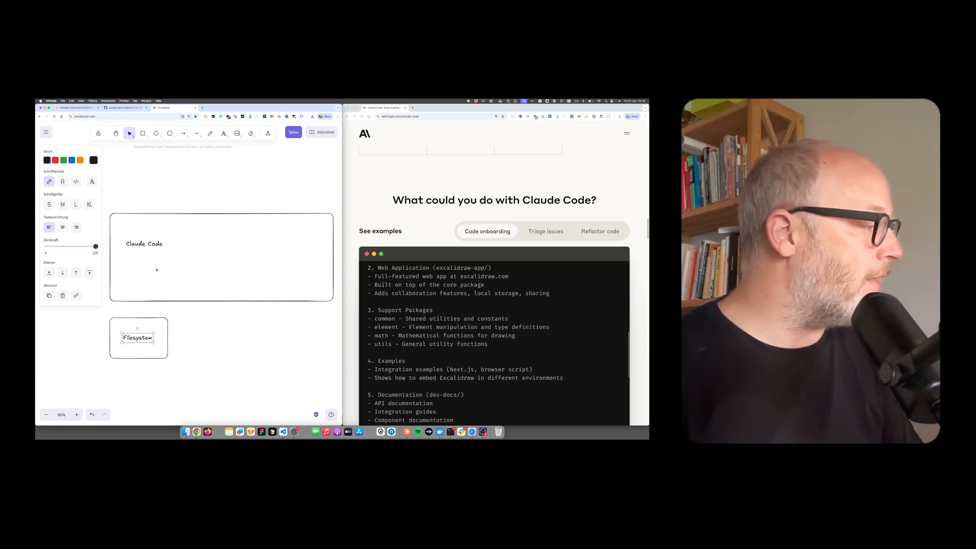
{"action": "left_click", "coordinate": [138, 337]}
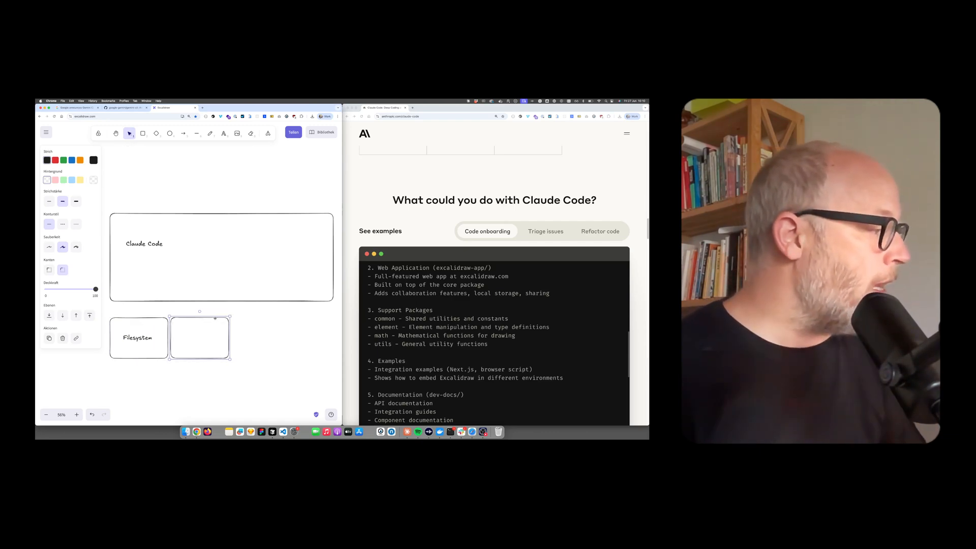
Label the second box 'command' with 'mkdir, ls, git, npm' and start a third box beside it
{"action": "double_click", "coordinate": [137, 338]}
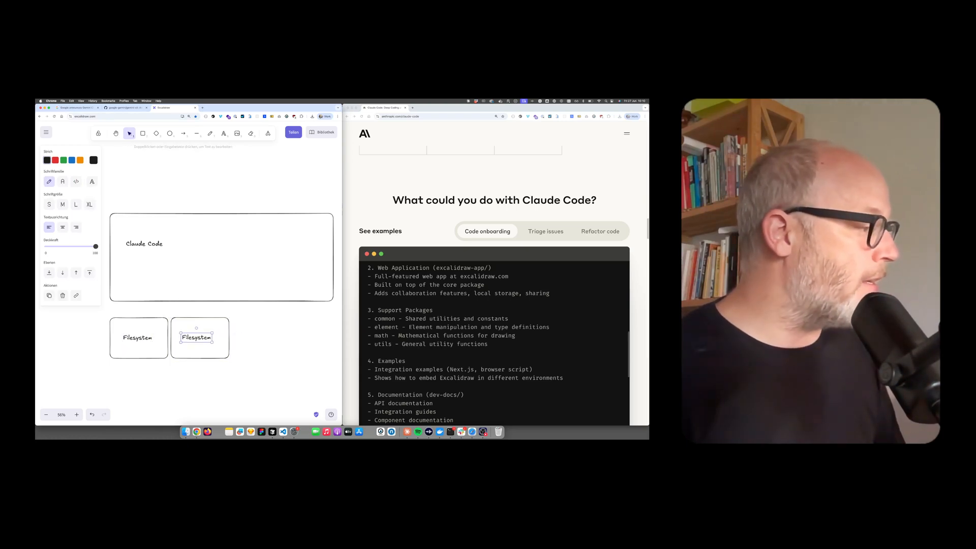
{"action": "type", "text": "command"}
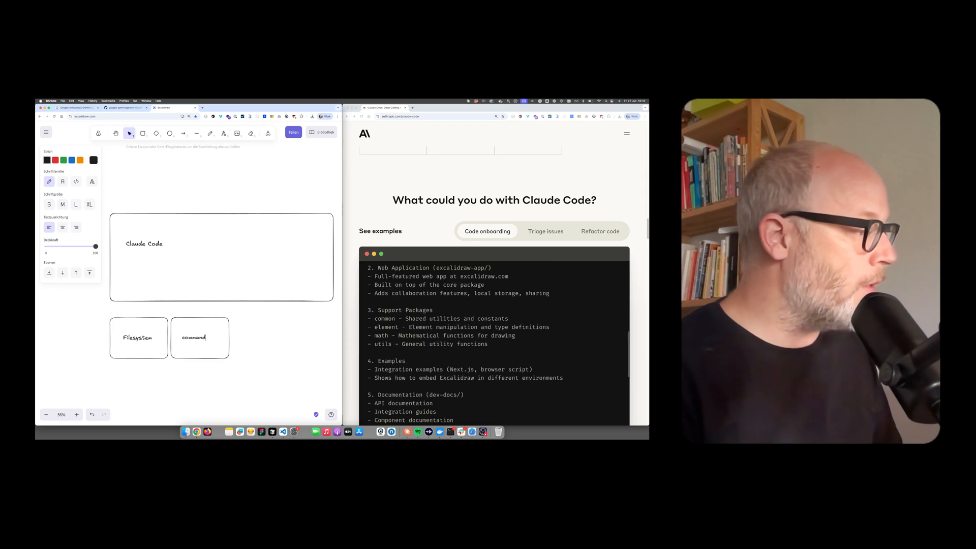
{"action": "type", "text": "mkdir, ls,"}
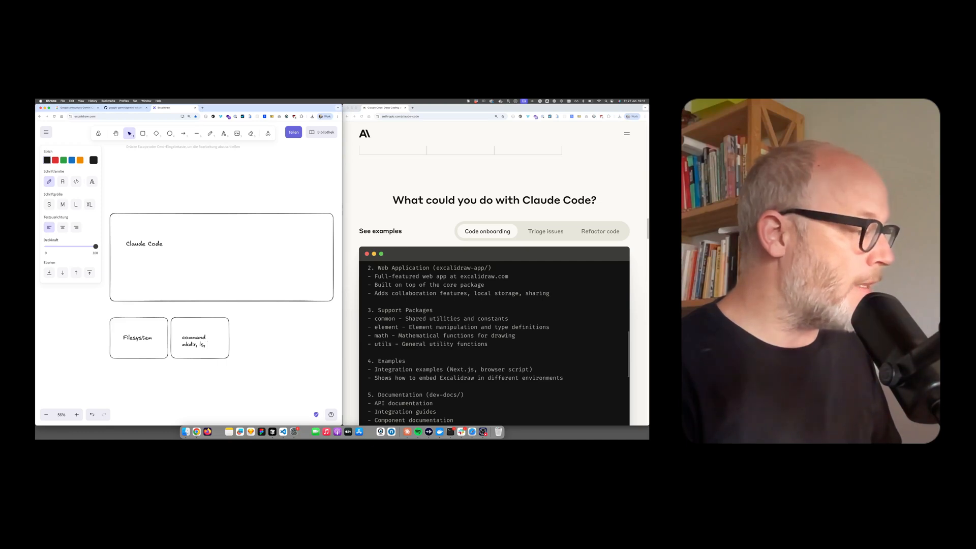
{"action": "type", "text": "git, npm"}
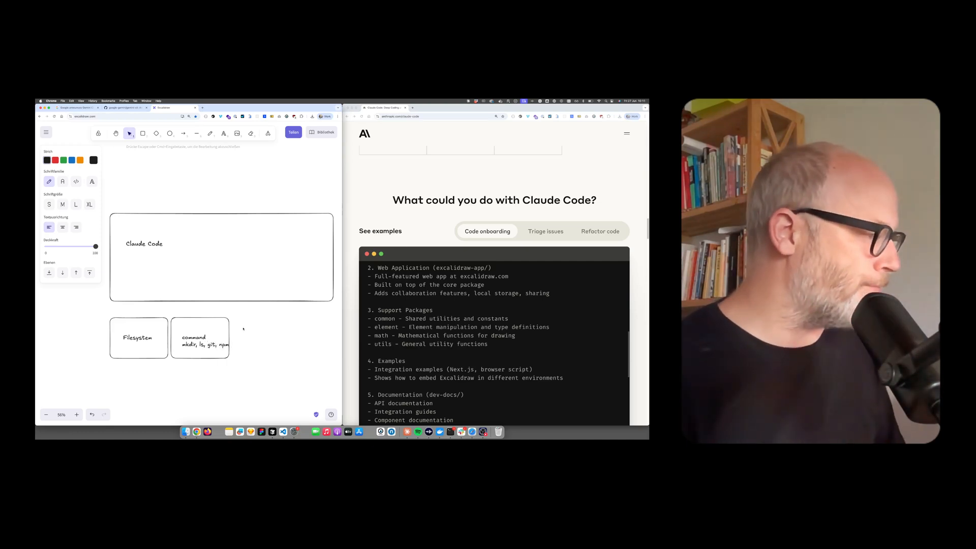
{"action": "left_click", "coordinate": [200, 337]}
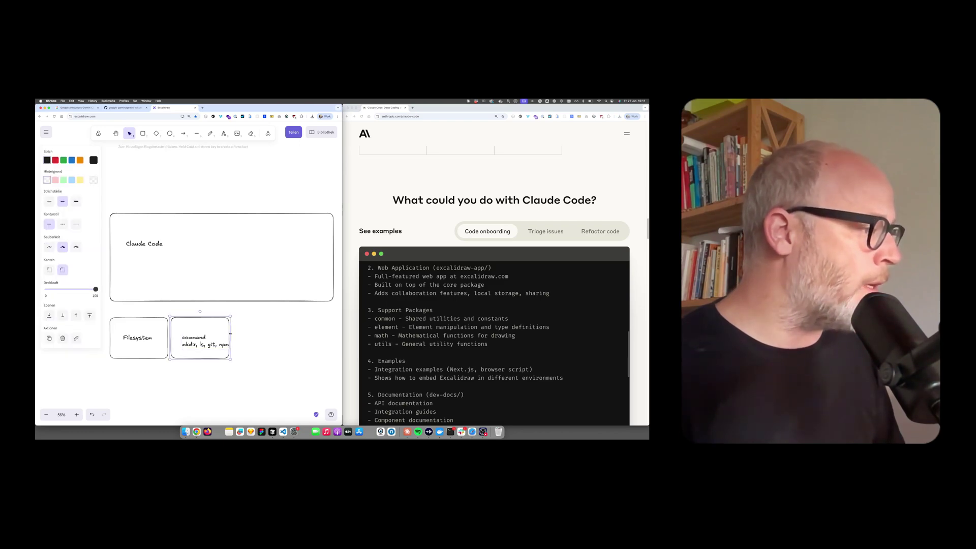
{"action": "left_click", "coordinate": [205, 338]}
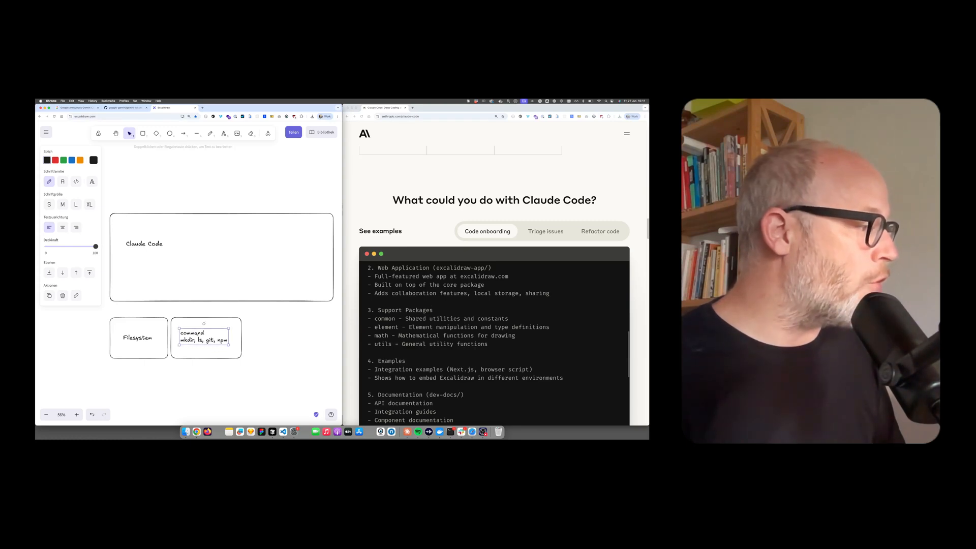
{"action": "left_click", "coordinate": [138, 337]}
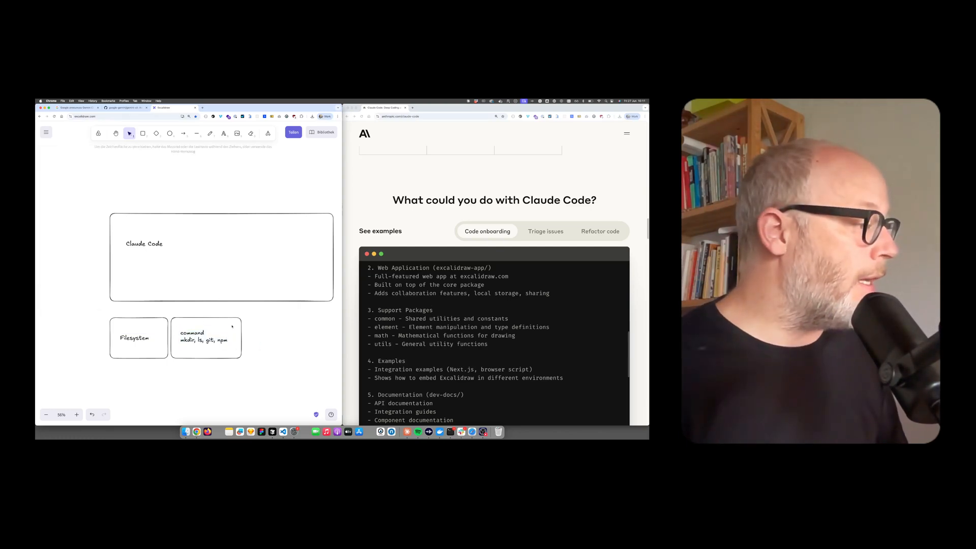
{"action": "left_click", "coordinate": [205, 338]}
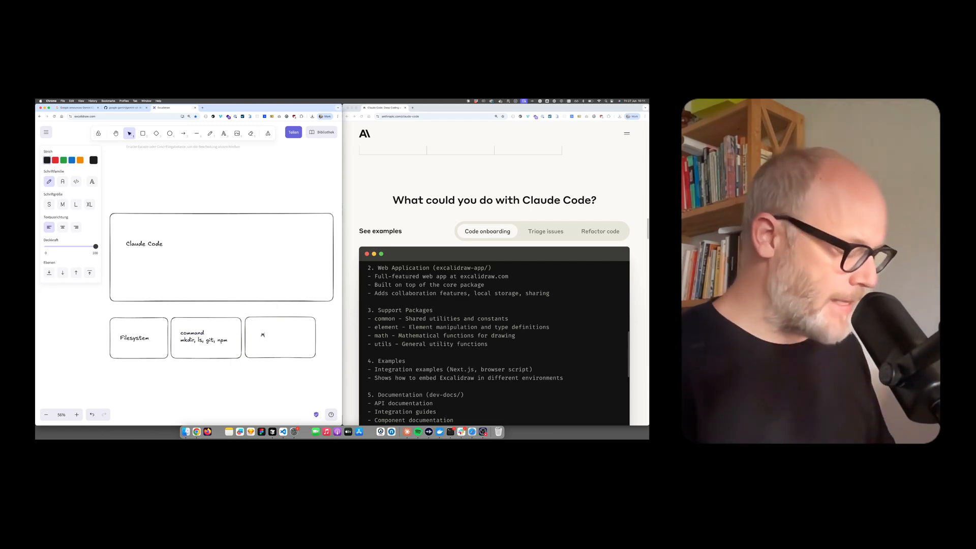
Label the third tool box 'MCP servers' and select the Claude Code box for resizing
{"action": "type", "text": "CP servers"}
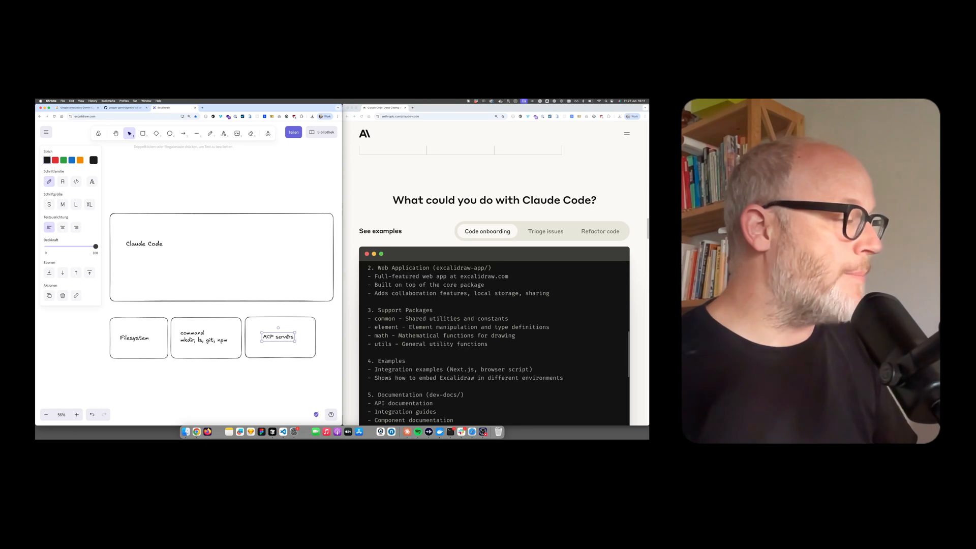
{"action": "left_click", "coordinate": [280, 336]}
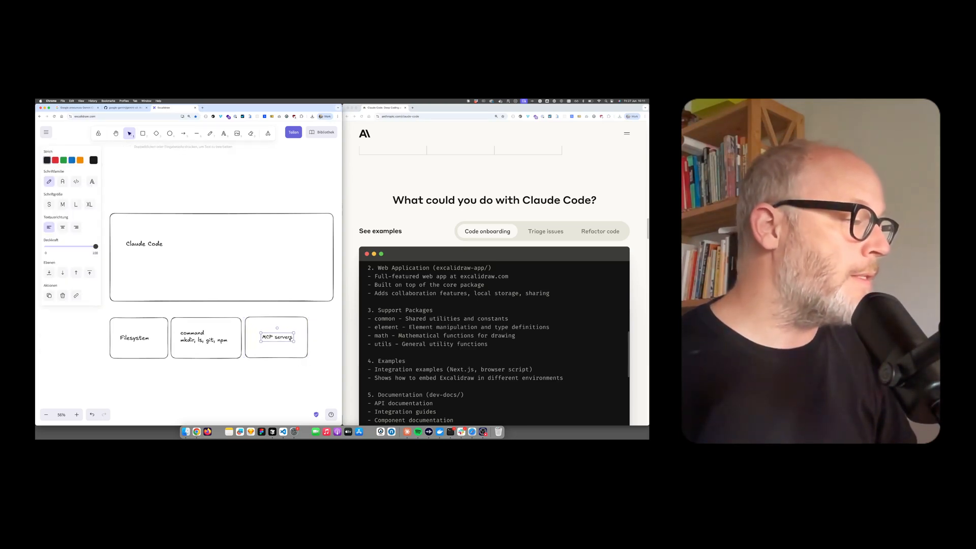
{"action": "left_click", "coordinate": [221, 258]}
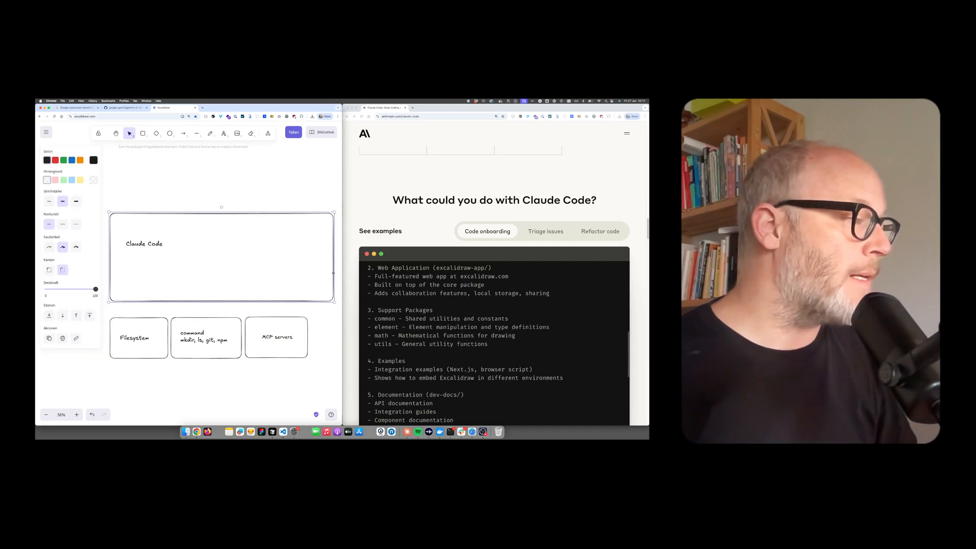
Add an 'Internet Docs, Search' box below the Filesystem box
{"action": "left_click", "coordinate": [277, 336]}
{"action": "type", "text": "Internet"}
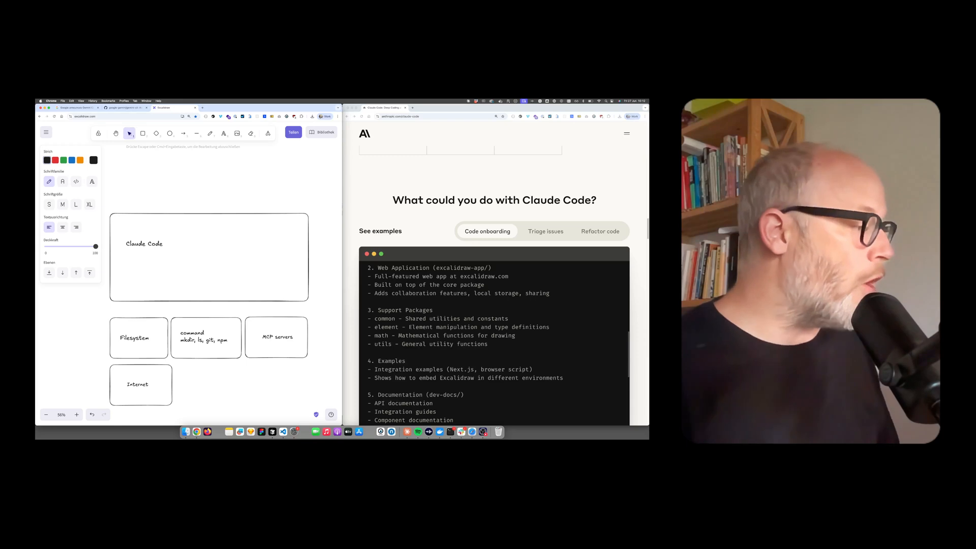
{"action": "type", "text": "Docs, Search,"}
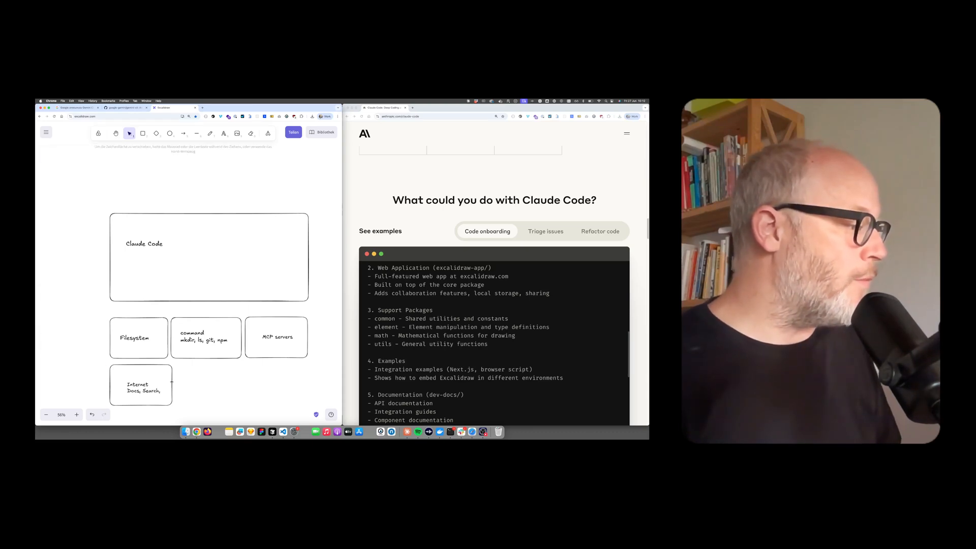
{"action": "left_click", "coordinate": [140, 384]}
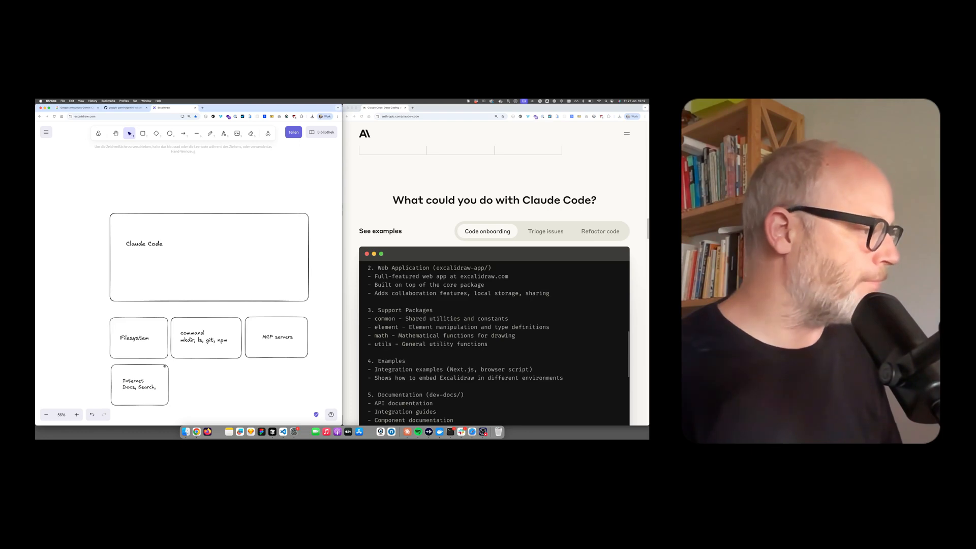
Draw arrows from Claude Code down to the tool boxes and start a larger enclosing box
{"action": "left_click", "coordinate": [183, 133]}
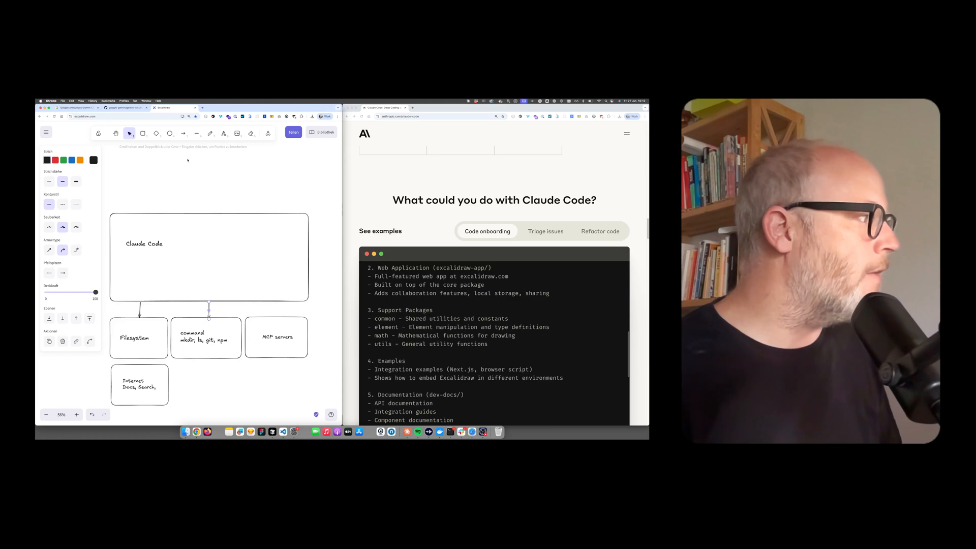
{"action": "left_click", "coordinate": [183, 133]}
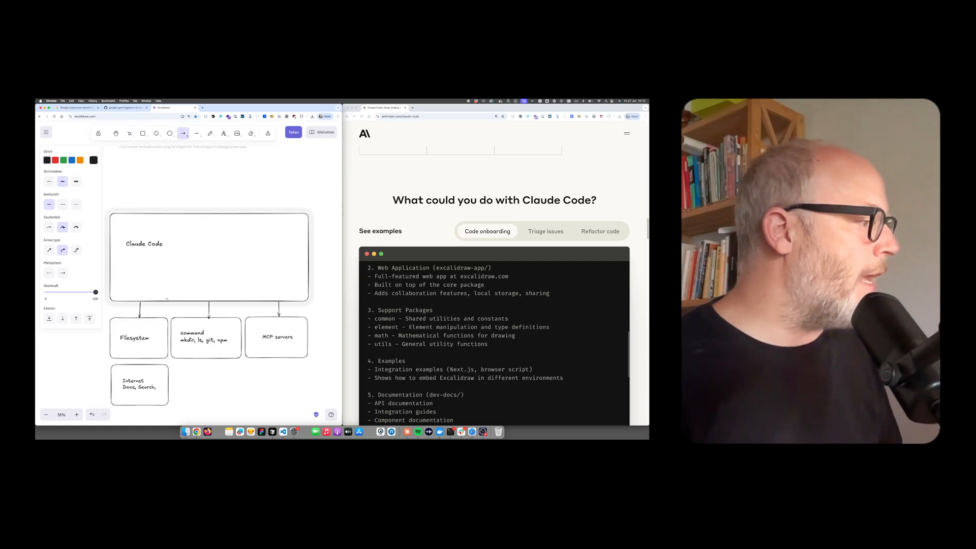
{"action": "left_click", "coordinate": [144, 243]}
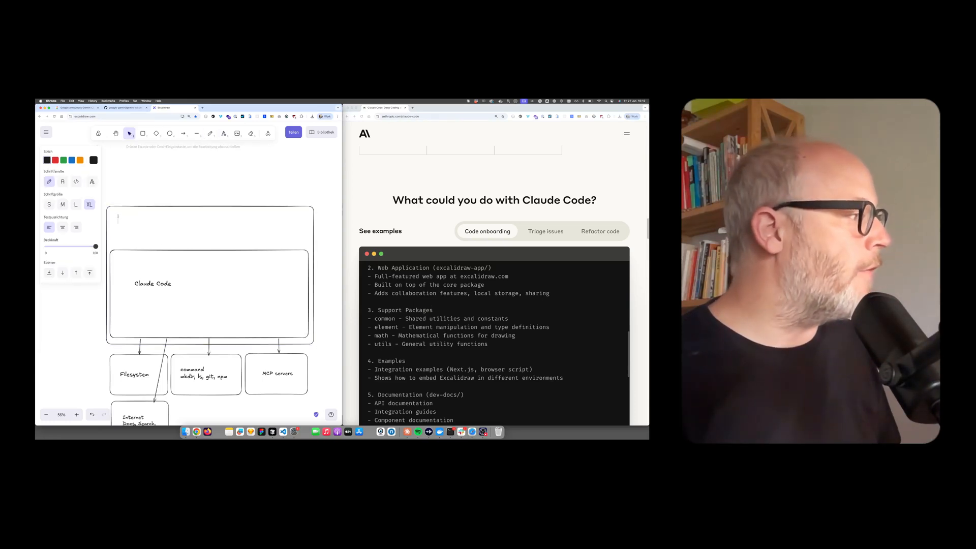
Label the enclosing rectangle 'Cursor AI / VSCode' at its top
{"action": "type", "text": "Cursor AI"}
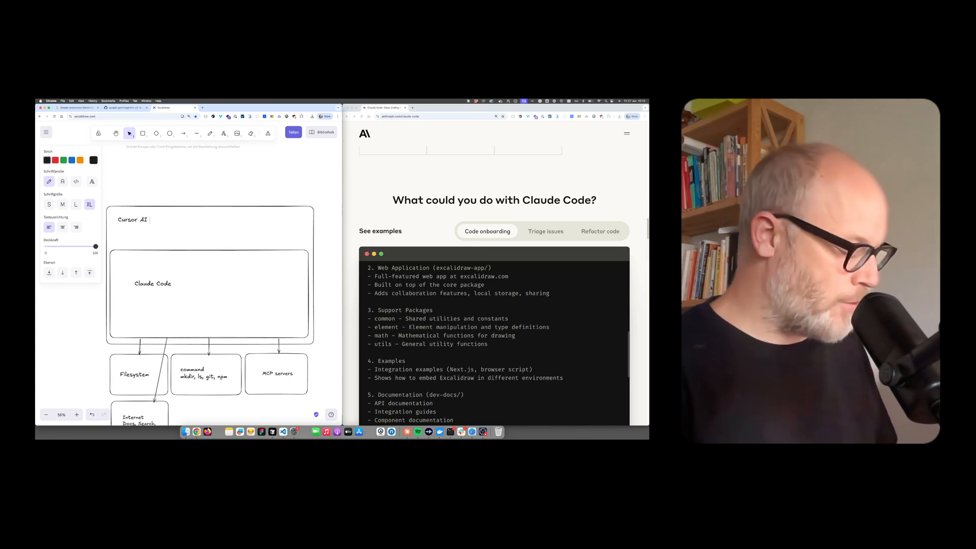
{"action": "type", "text": "/ VSCode"}
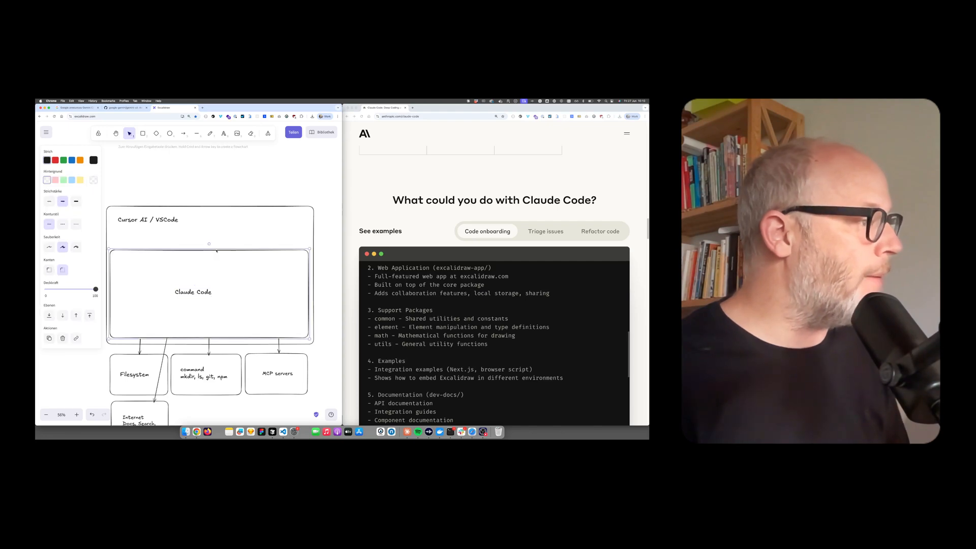
{"action": "scroll", "scroll_direction": "down", "scroll_amount": 3}
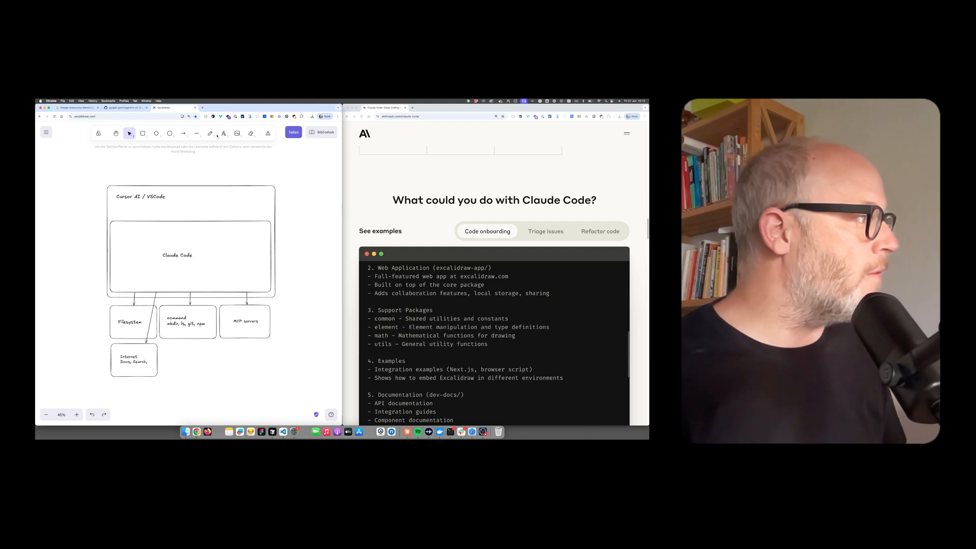
Freehand four sub-agent squares in Claude Code with arrows to Filesystem, Internet and MCP servers
{"action": "left_click", "coordinate": [211, 132]}
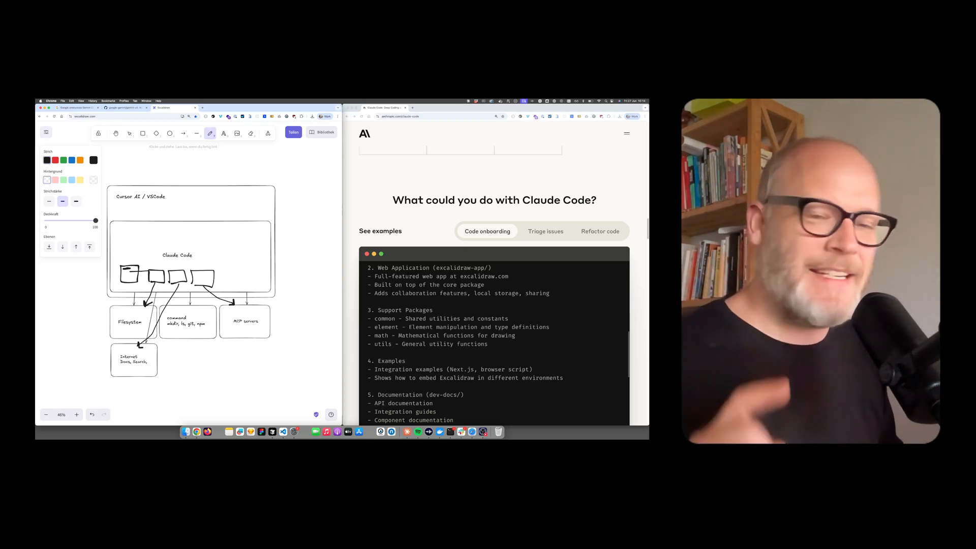
{"action": "left_click", "coordinate": [129, 132]}
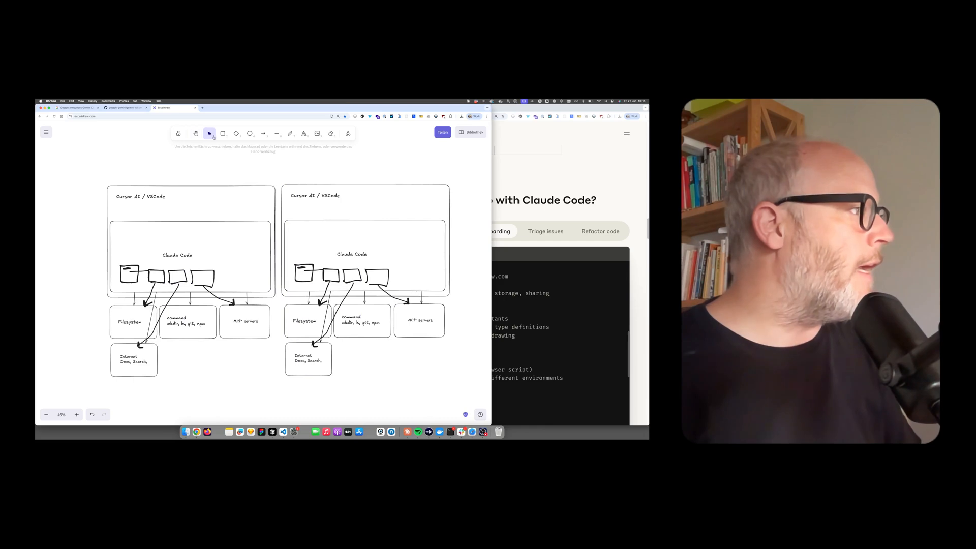
Draw one large rectangle enclosing both the original diagram and its duplicate
{"action": "left_click", "coordinate": [223, 133]}
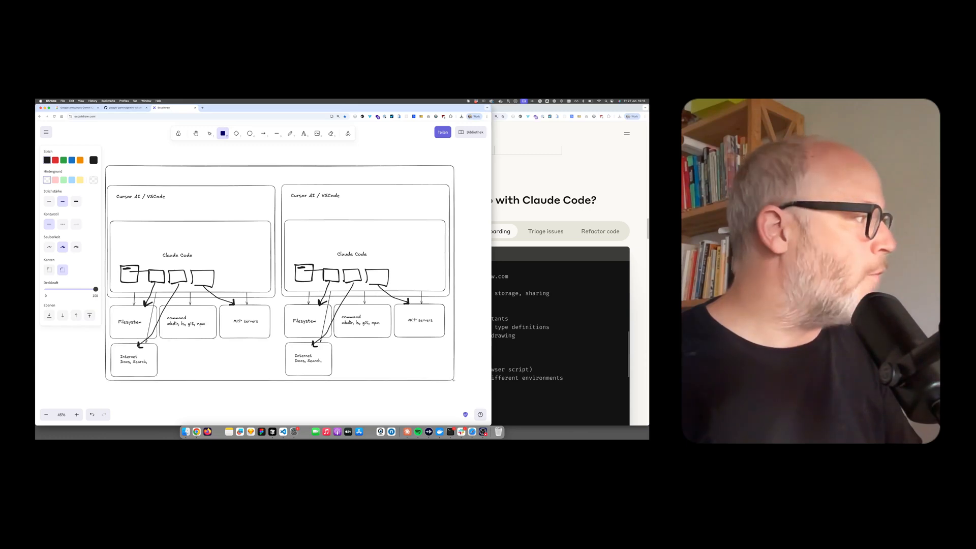
{"action": "left_click", "coordinate": [210, 133]}
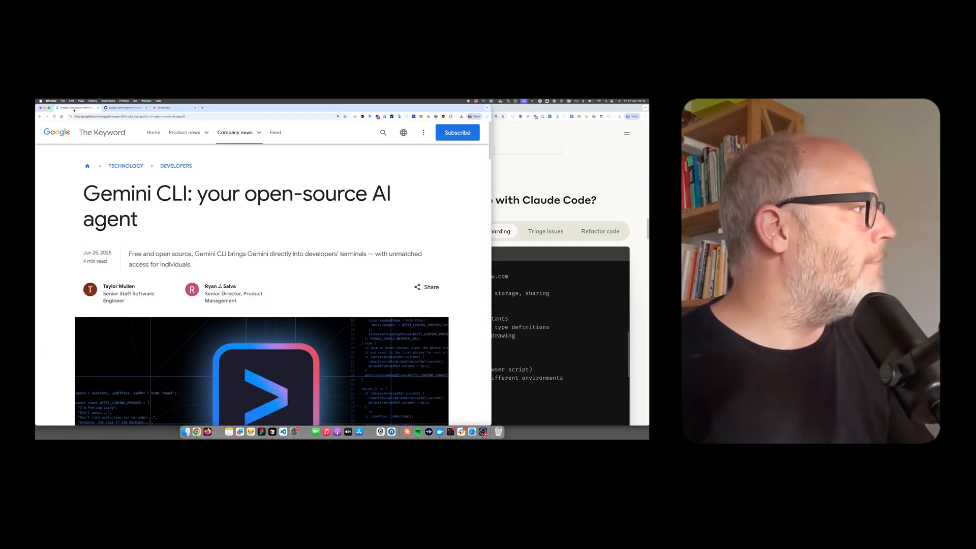
Highlight 'Gemini CLI' in the headline and scroll the Claude Code page to its top
{"action": "double_click", "coordinate": [132, 193]}
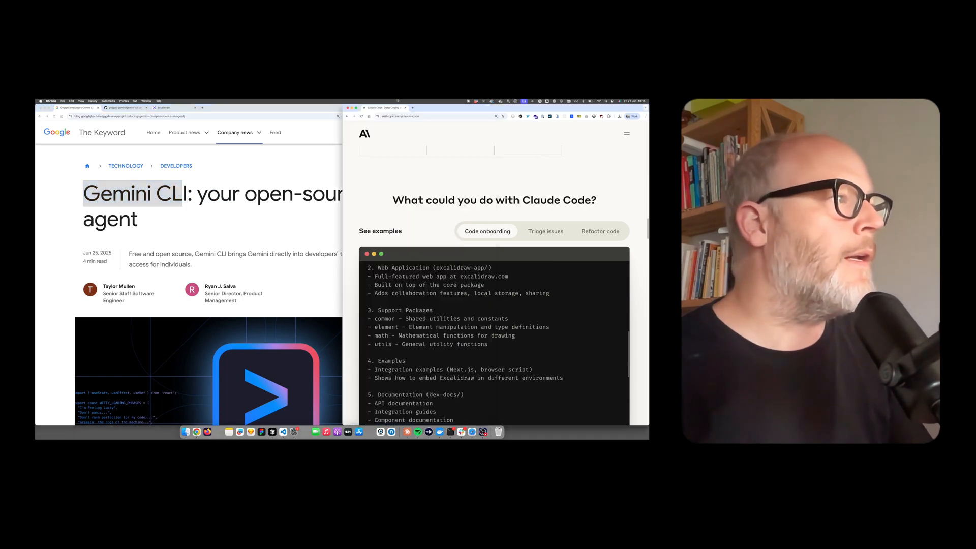
{"action": "scroll", "scroll_direction": "up", "scroll_amount": 3}
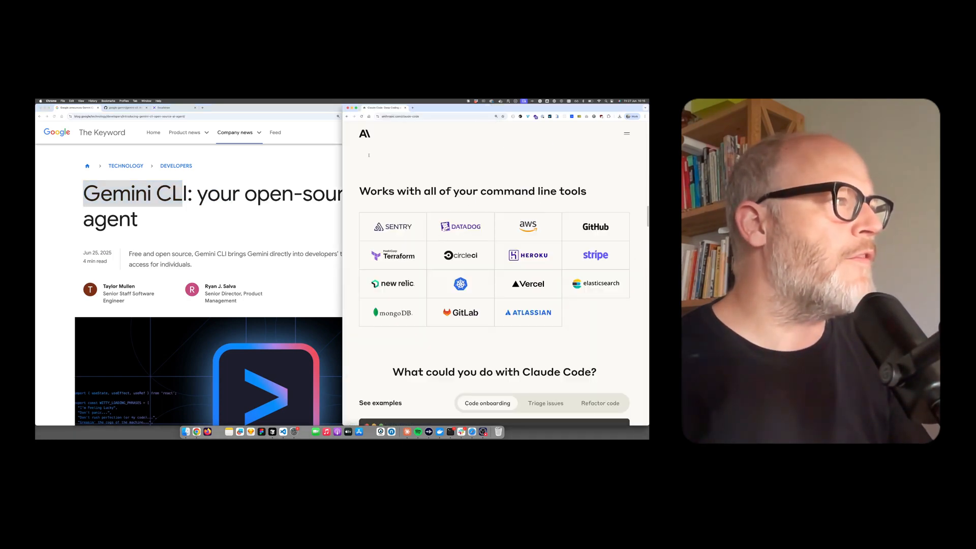
{"action": "scroll", "scroll_direction": "up", "scroll_amount": 3}
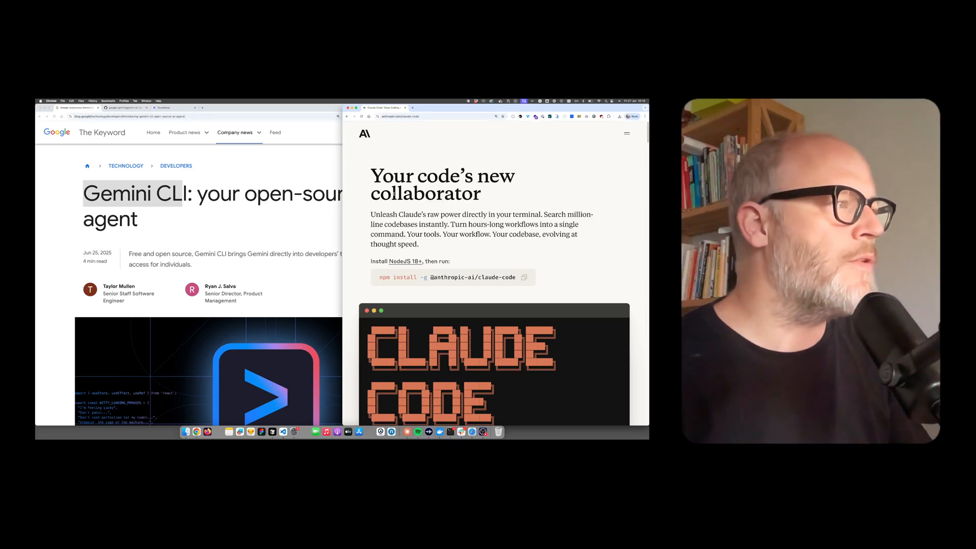